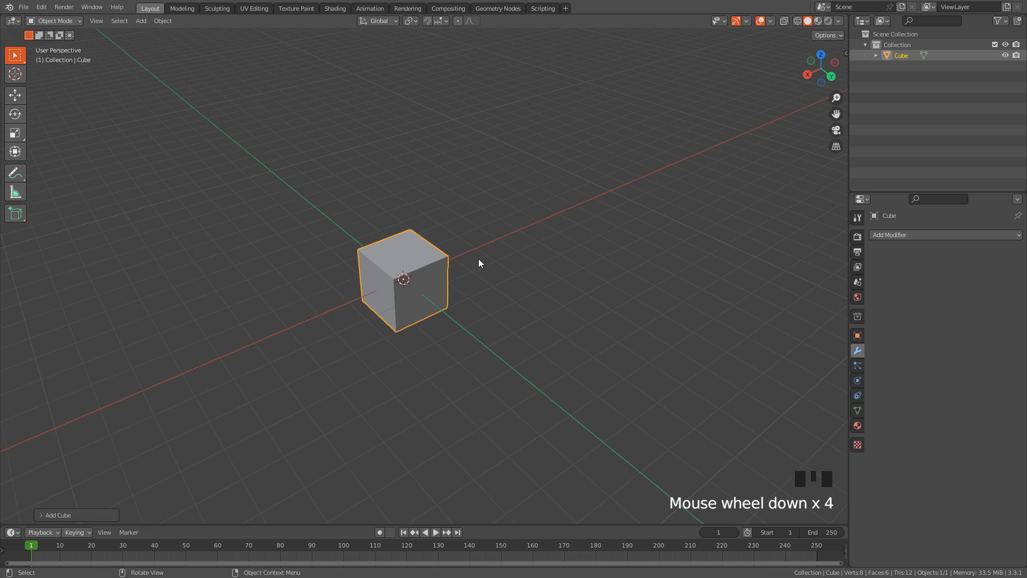
mouse_move(459, 257)
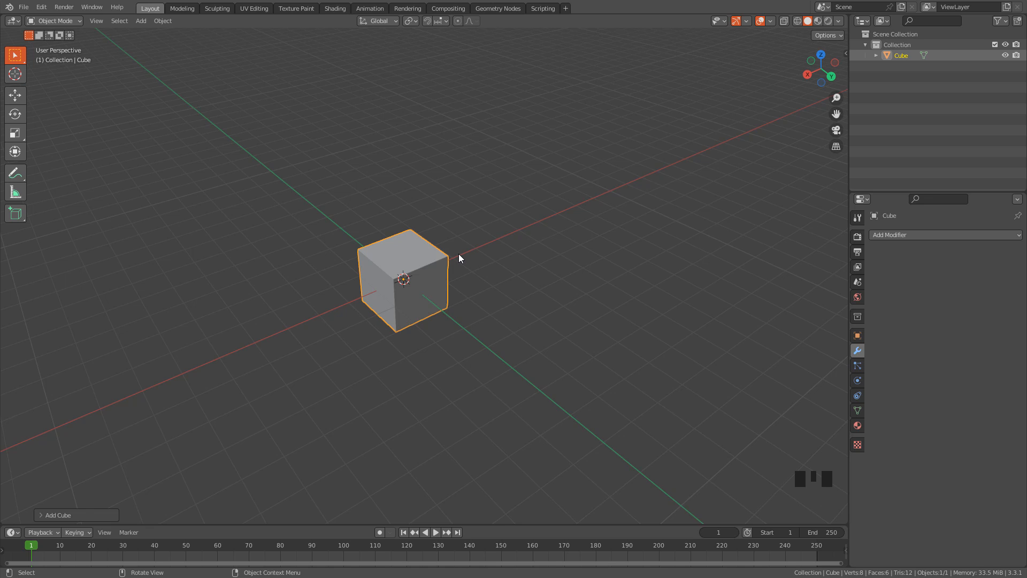
Step: Scale the cube along Z into a tall rectangular column
key(s)
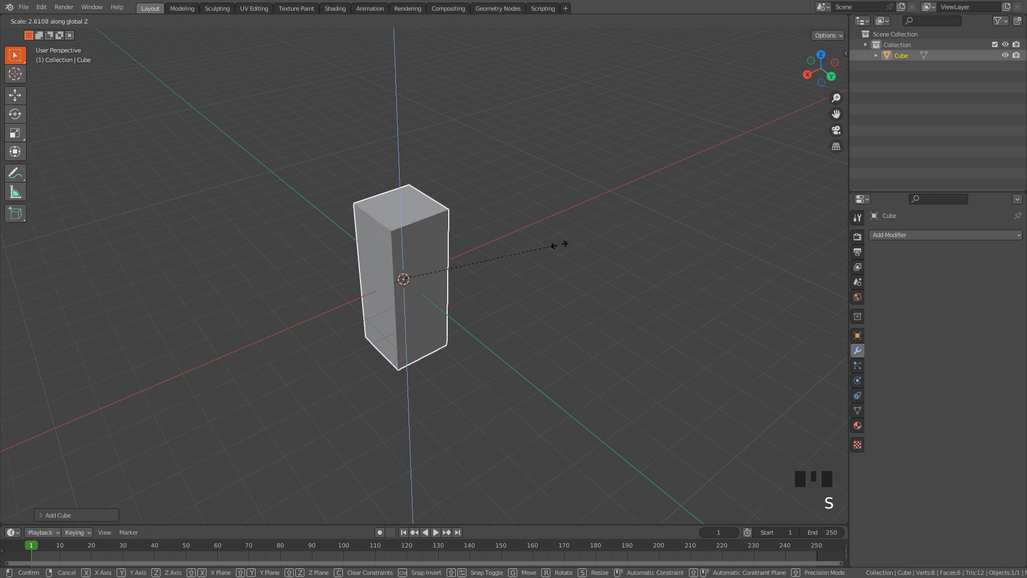
click(487, 253)
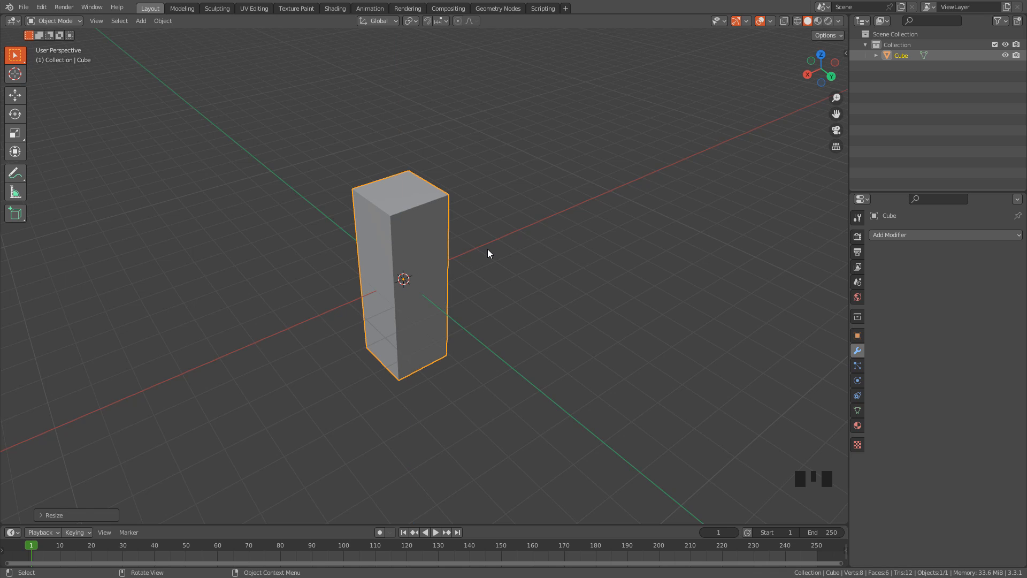
mouse_move(481, 252)
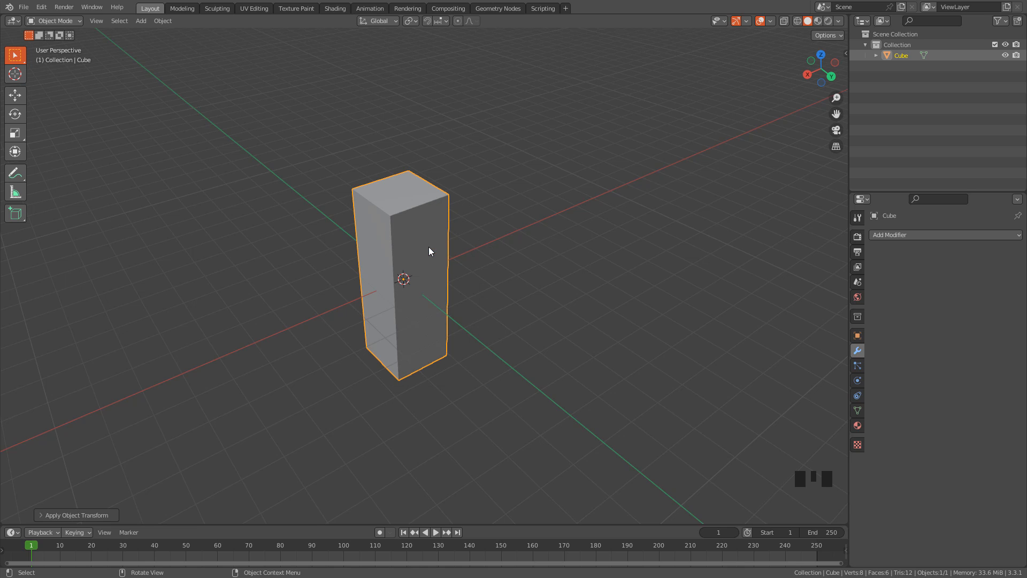
mouse_move(857, 236)
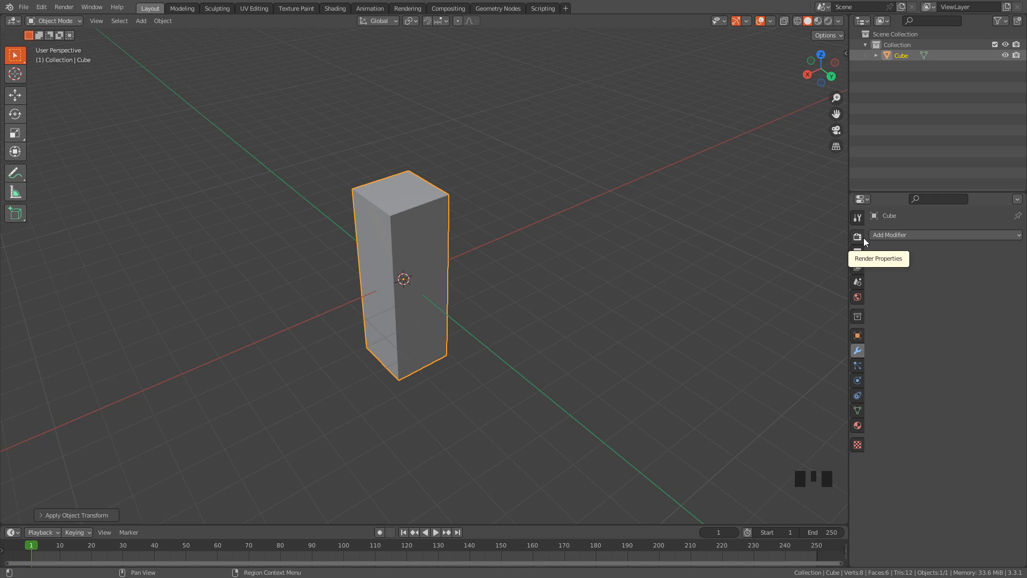
Step: Add a two-cut loop cut that divides the column into three sections
key(Tab)
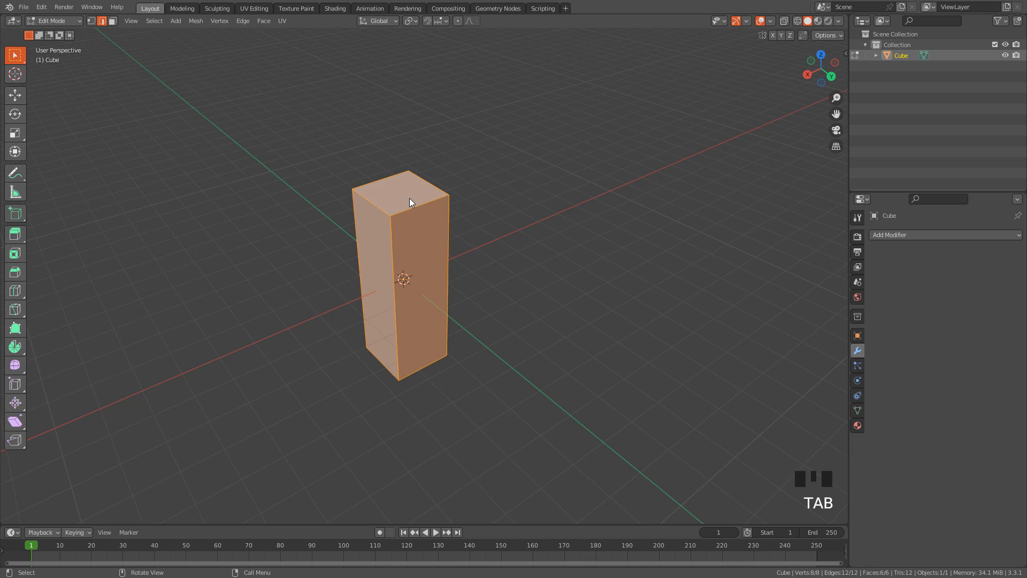
key(ctrl+r)
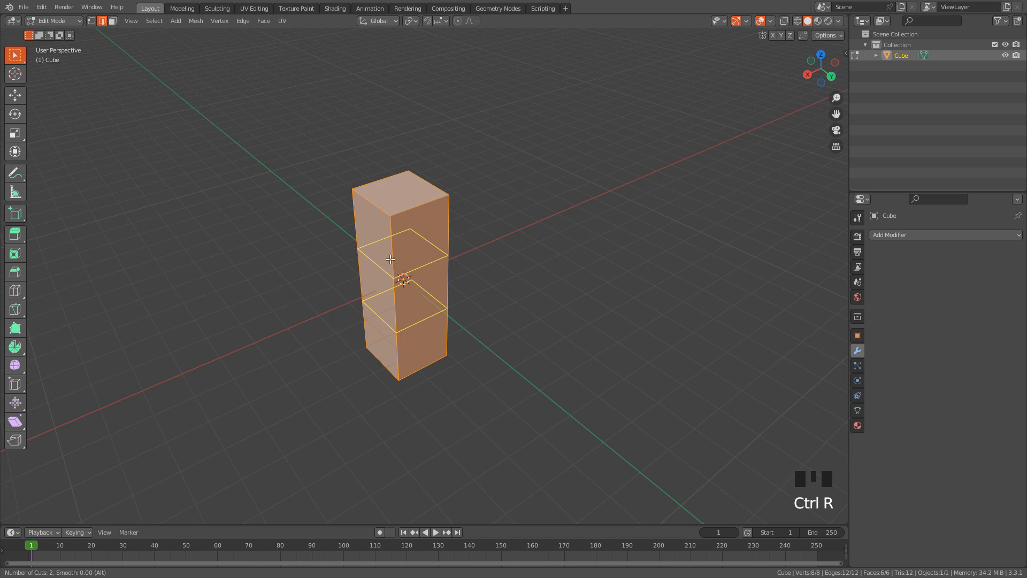
click(389, 259)
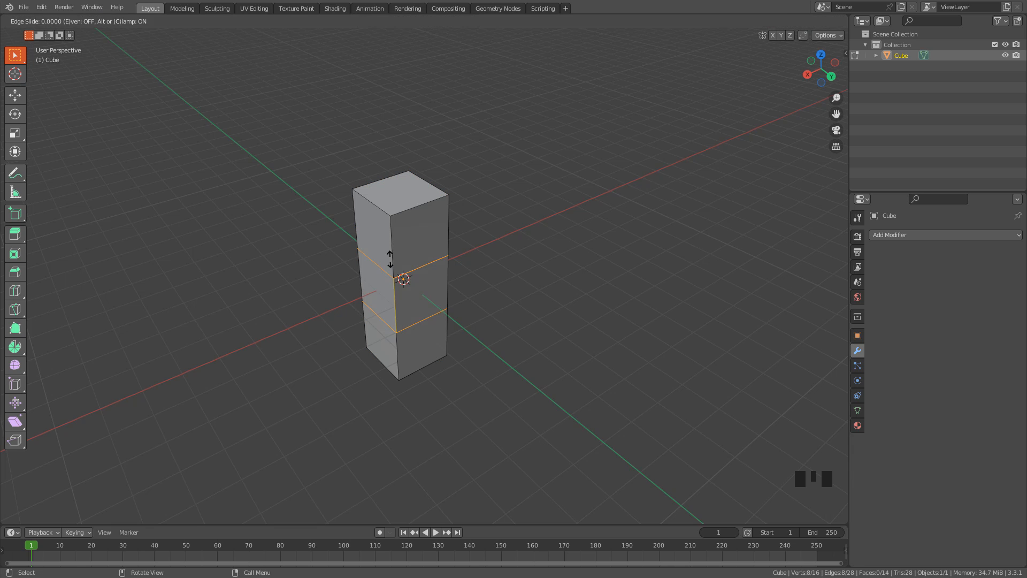
key(Tab)
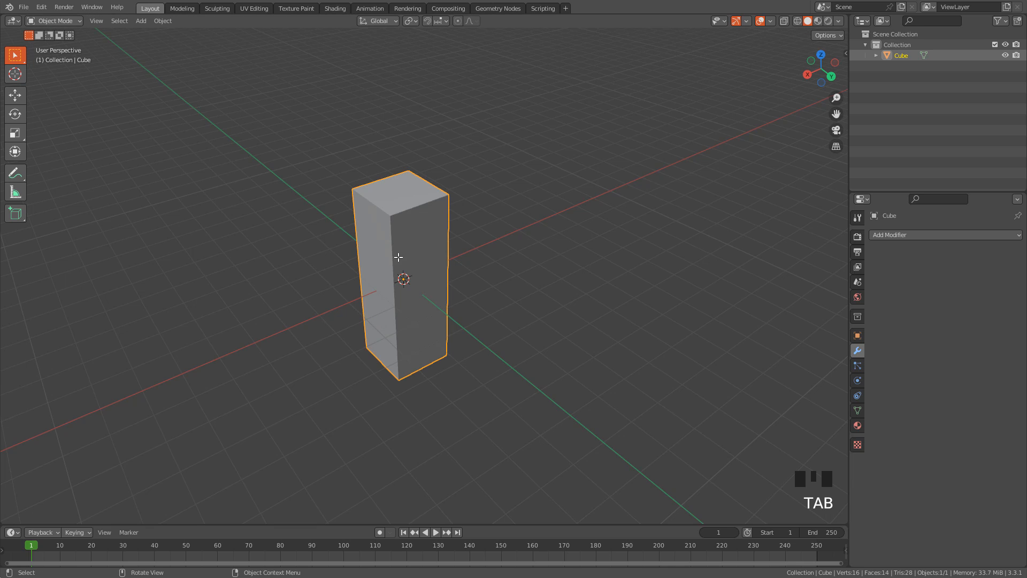
Step: Add a level-3 Subdivision Surface modifier to the column and apply it
click(917, 234)
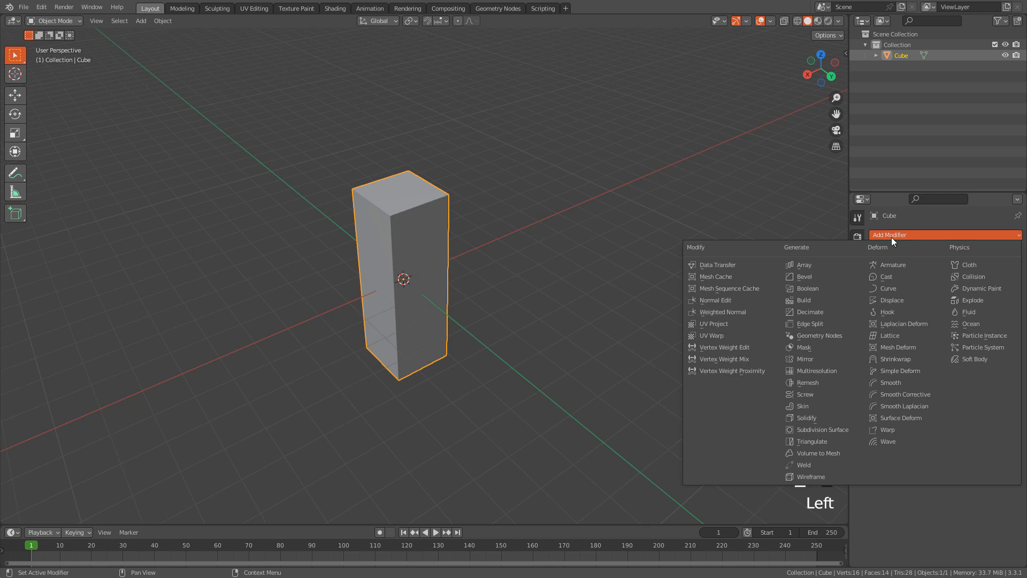
click(820, 429)
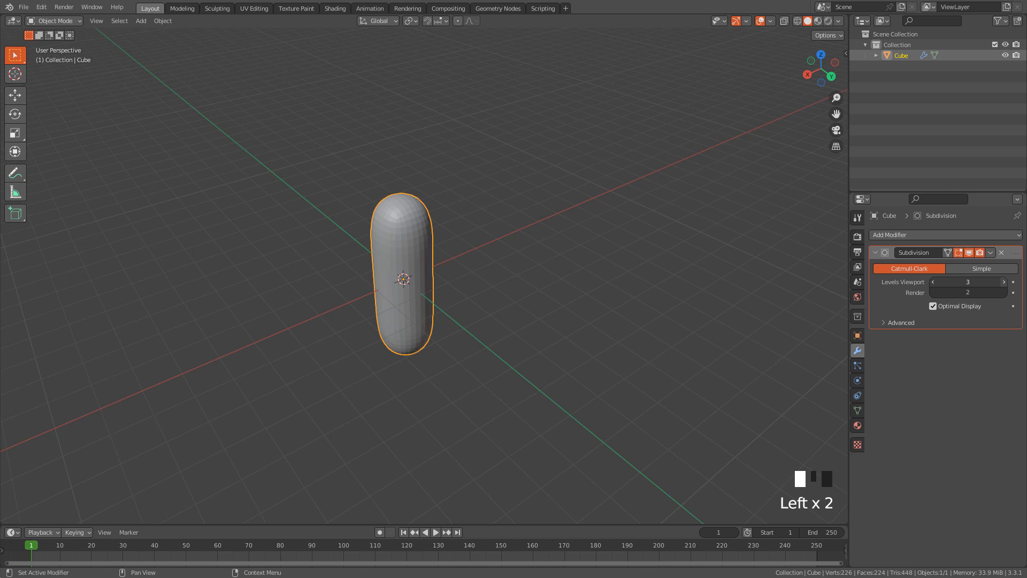
mouse_move(968, 281)
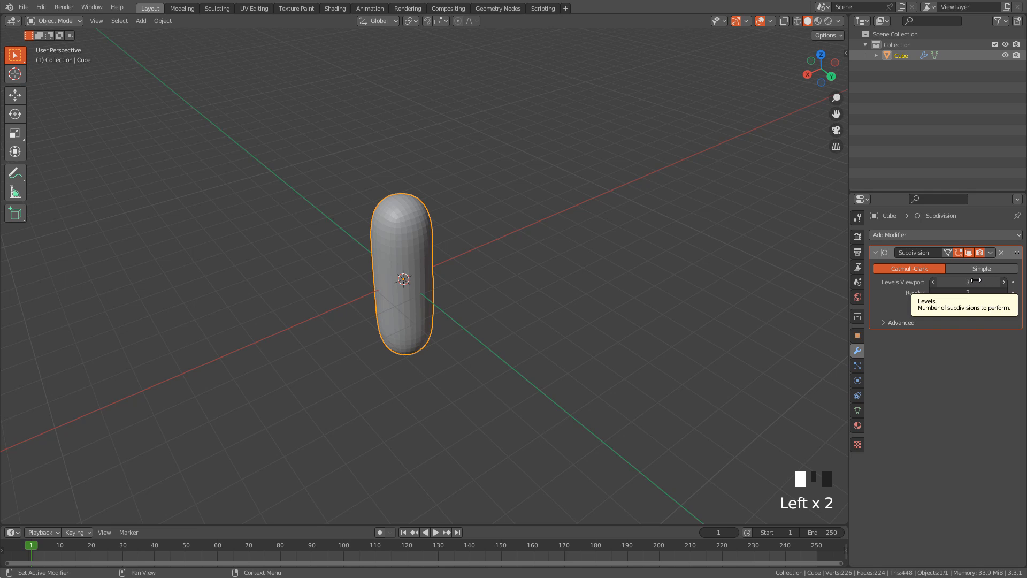
click(991, 252)
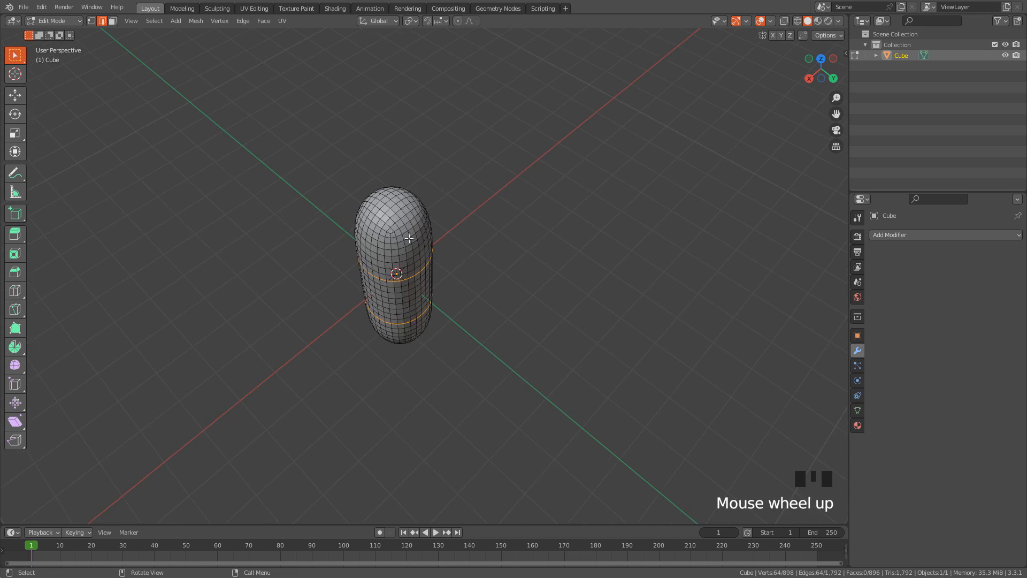
Step: Mark the top-cap edge loop as a seam and unwrap the whole mesh
scroll(up, 3)
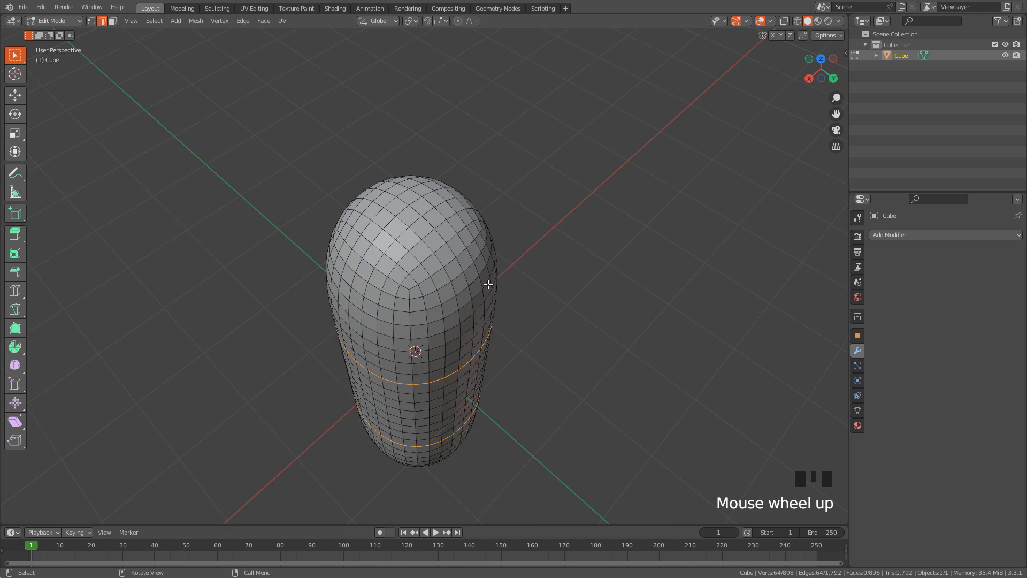
scroll(up, 3)
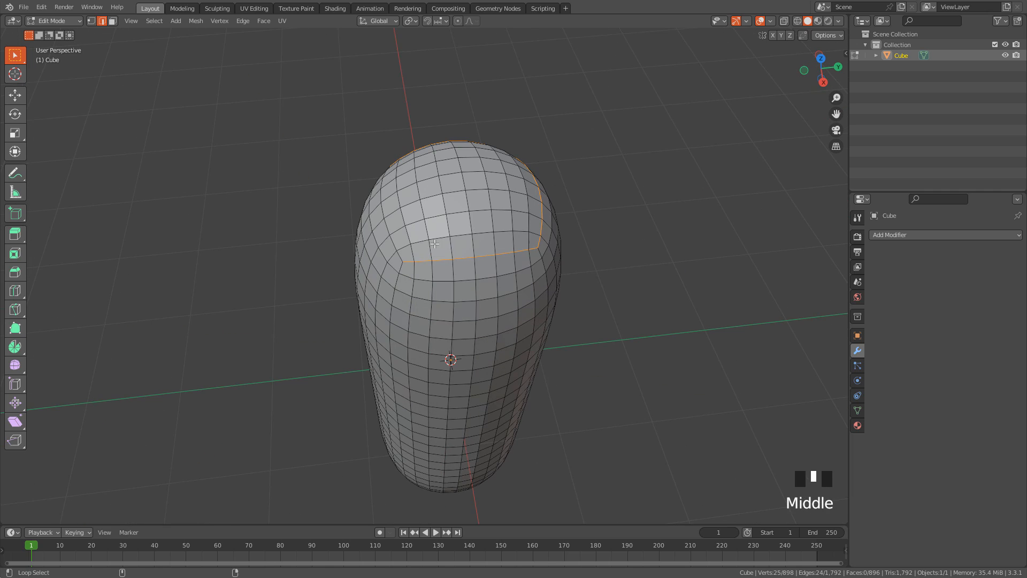
scroll(down, 3)
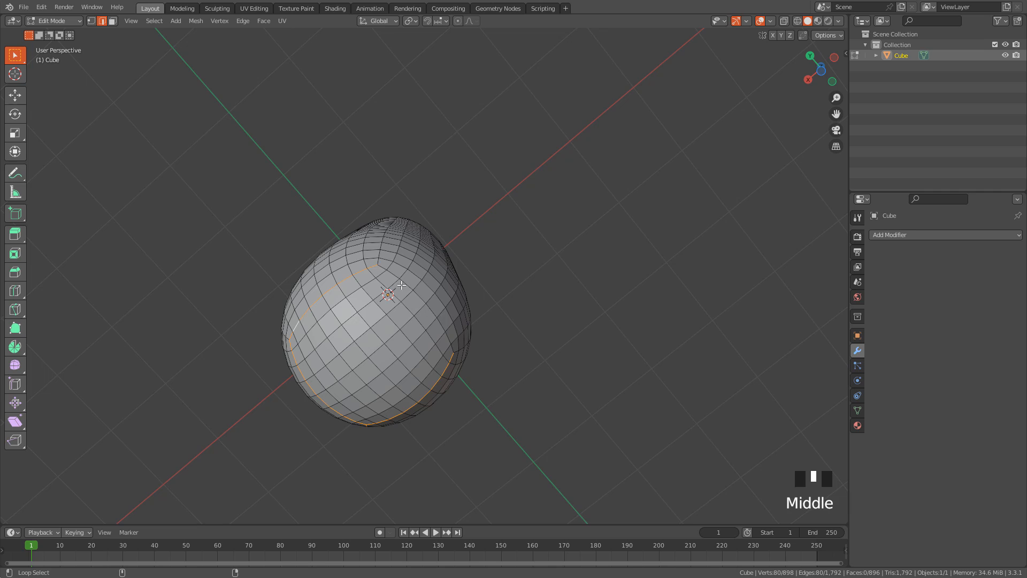
key(u)
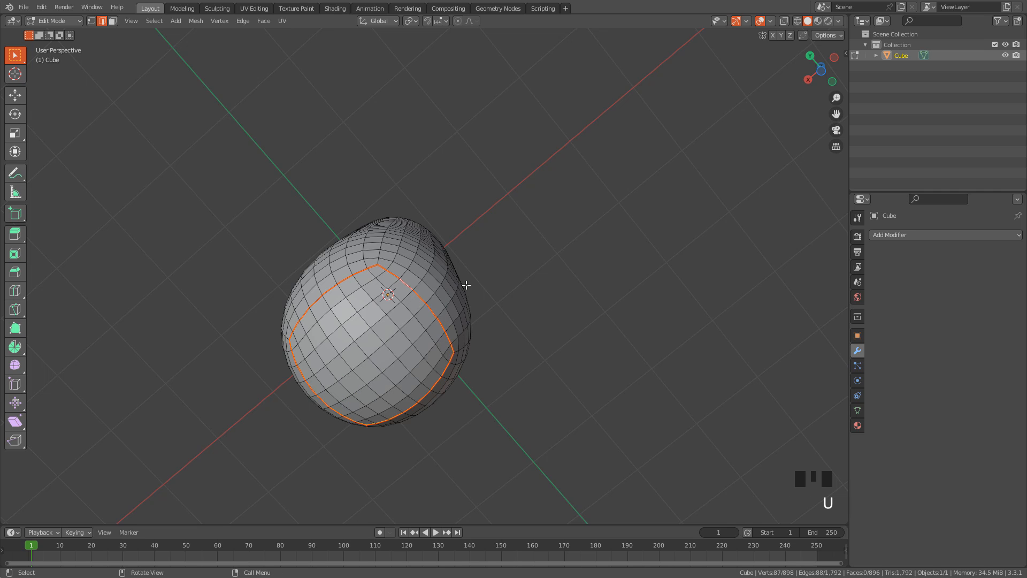
key(a)
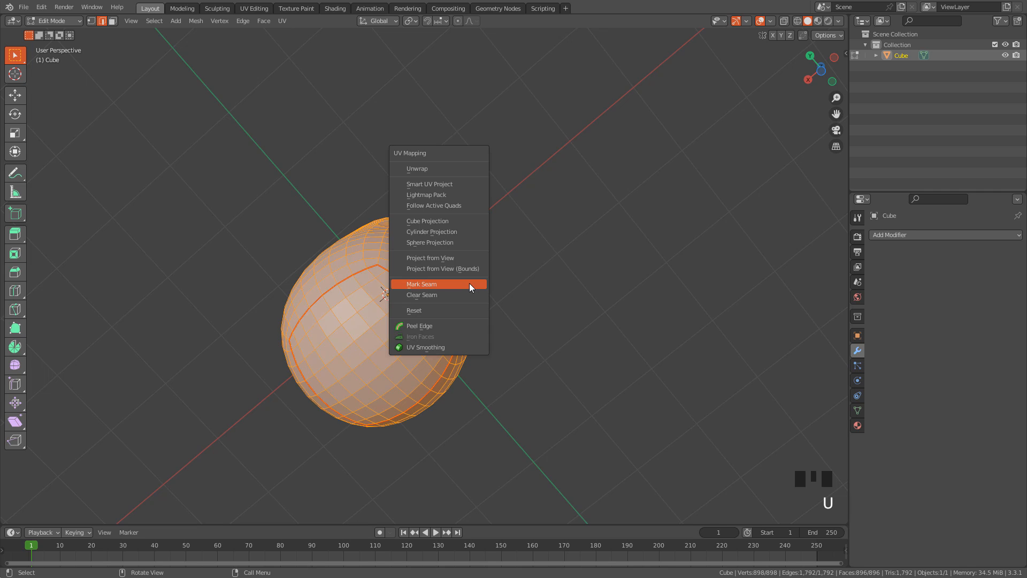
click(416, 168)
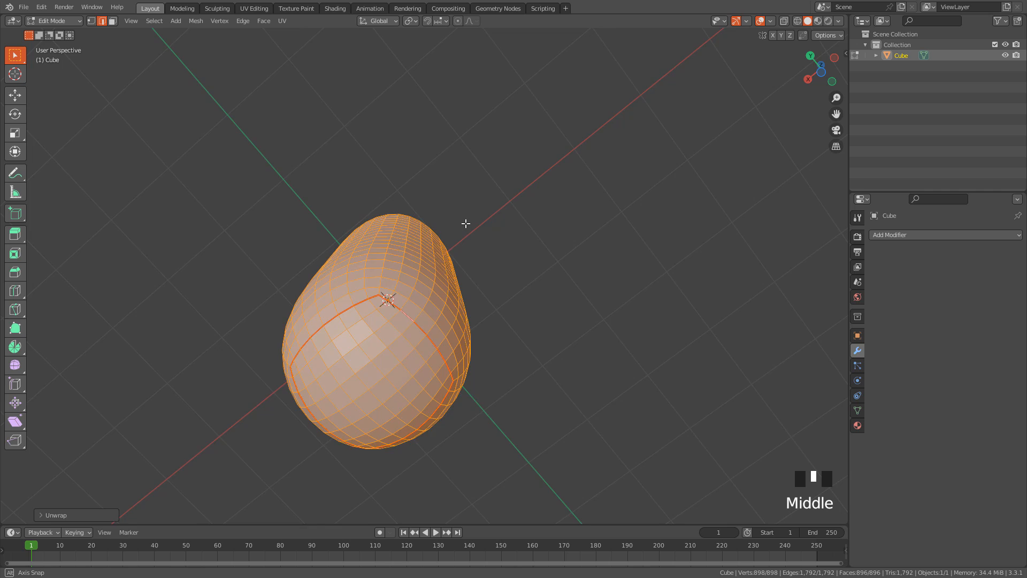
Step: Back in Object Mode, add a Subdivision Surface modifier, then a Displace modifier
key(Tab)
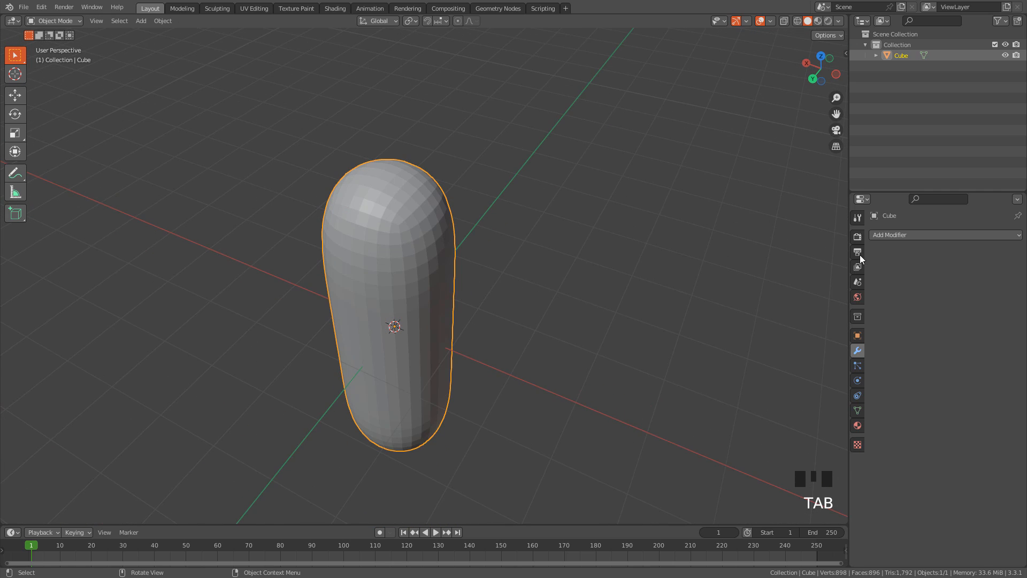
click(943, 234)
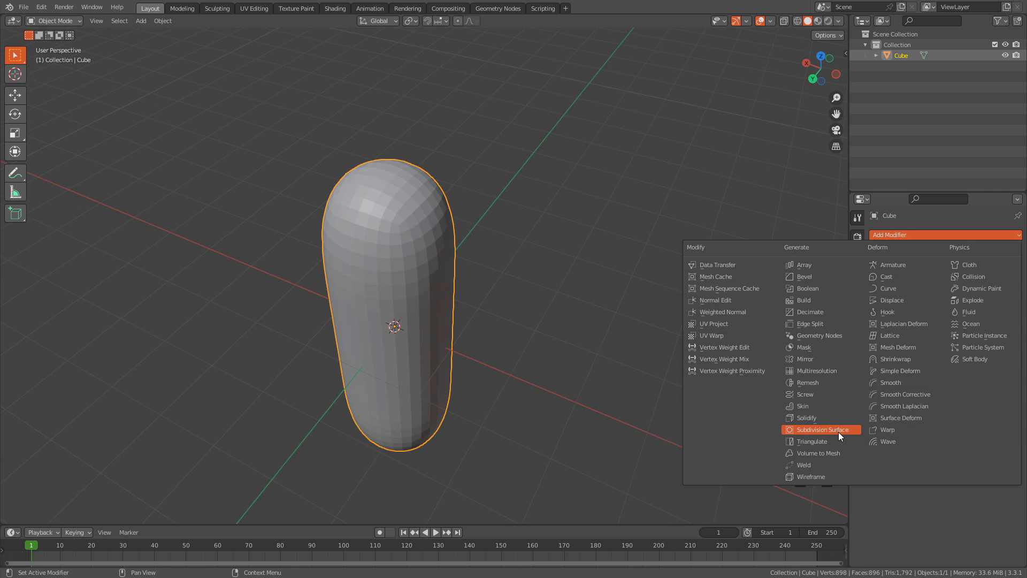
click(820, 429)
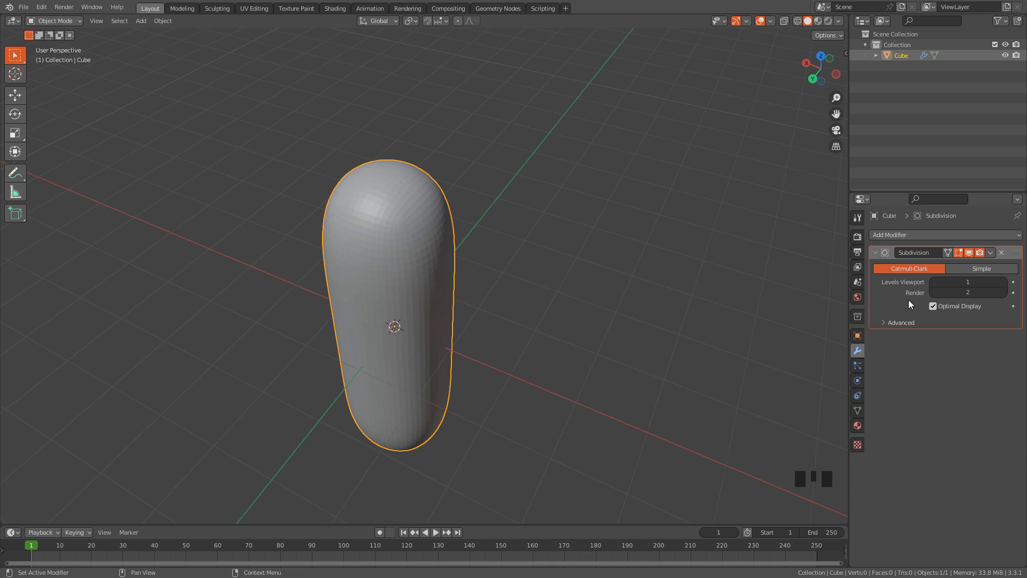
click(916, 234)
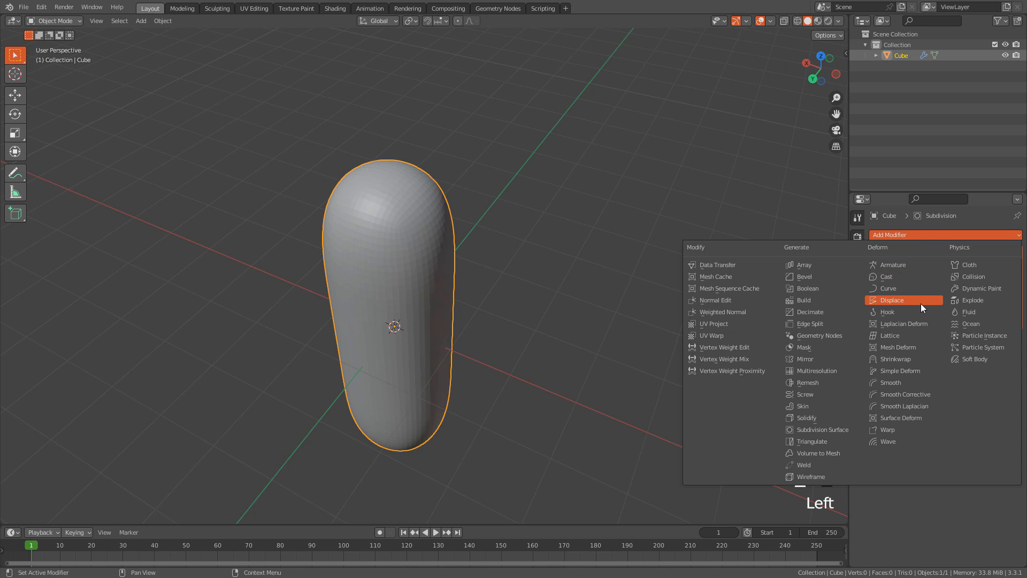
click(892, 300)
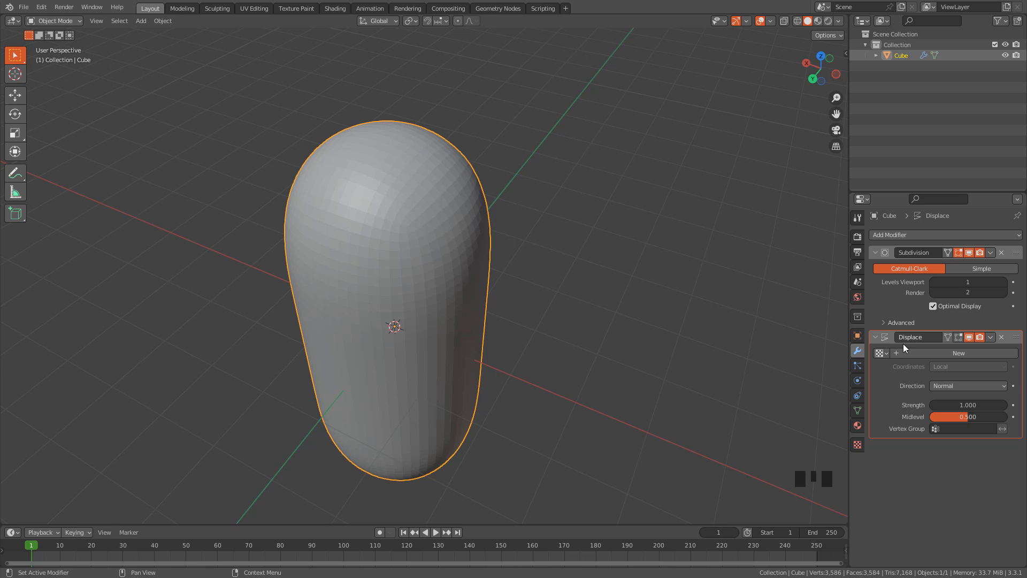
Step: Create a new Clouds texture for the Displace modifier and set its size to 1.12
click(958, 354)
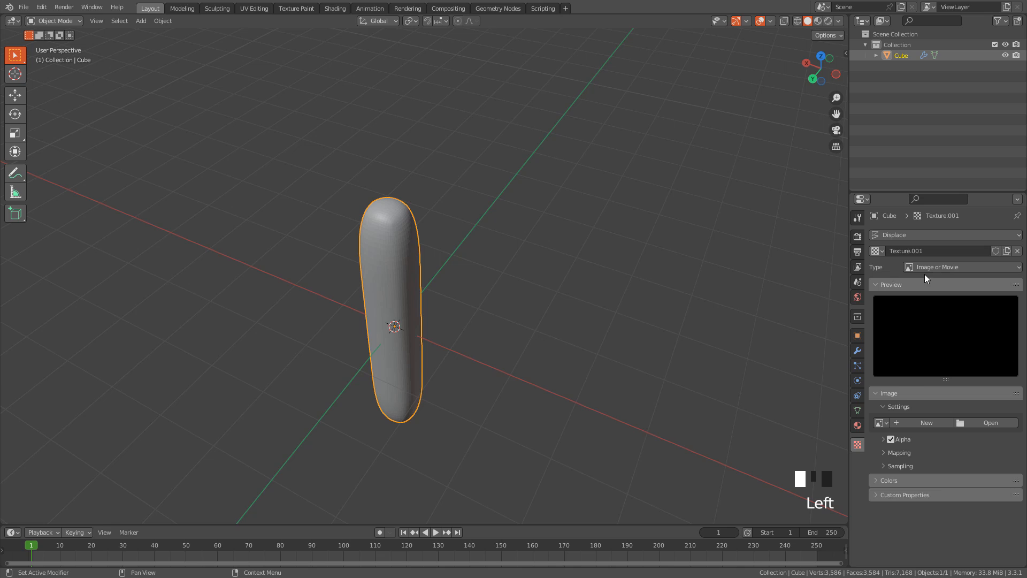
click(961, 266)
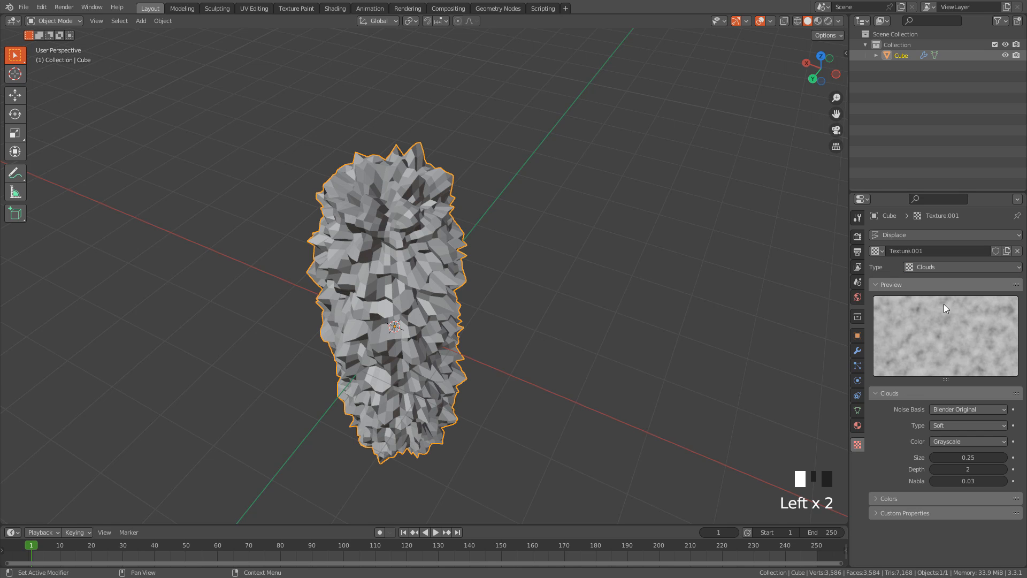
click(968, 457)
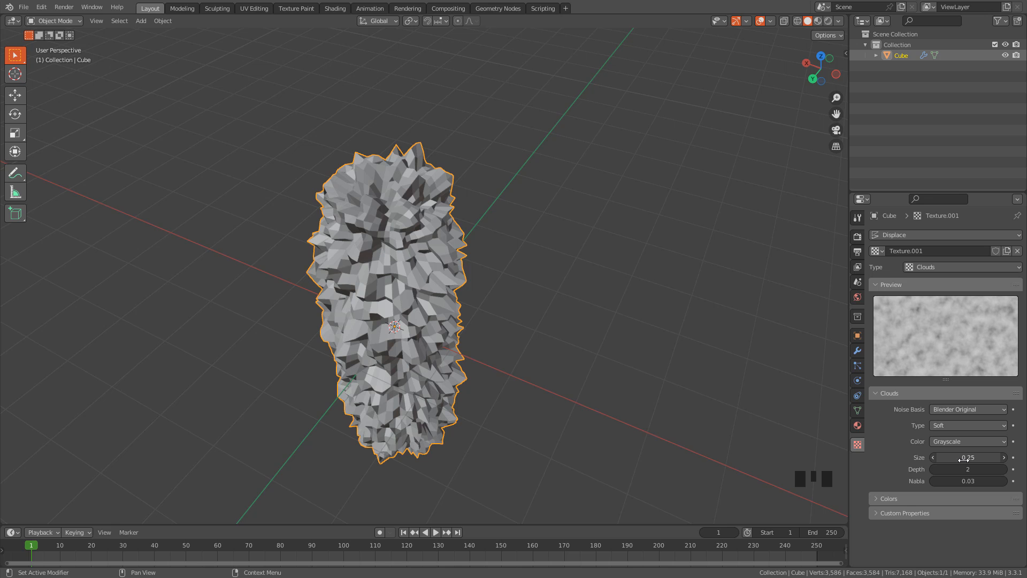
mouse_move(968, 457)
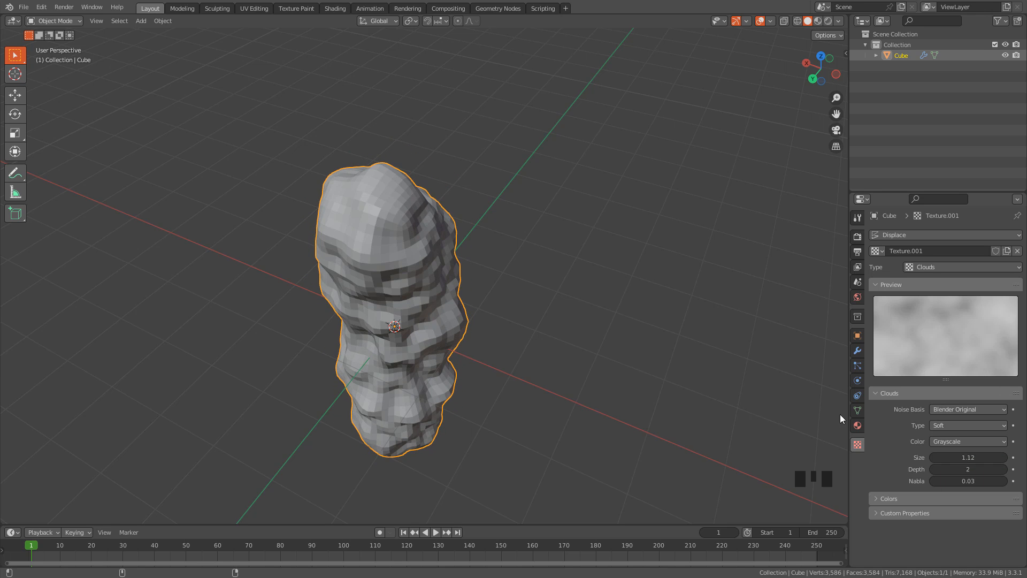
Step: Shade the rock smooth and show its Subdivision and Displace modifier stack
right_click(393, 326)
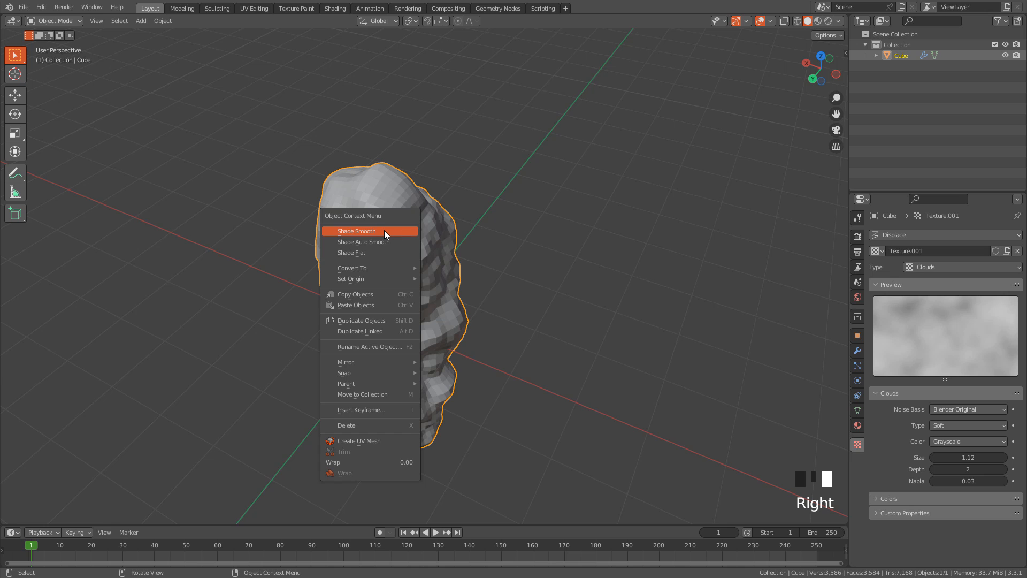
click(356, 231)
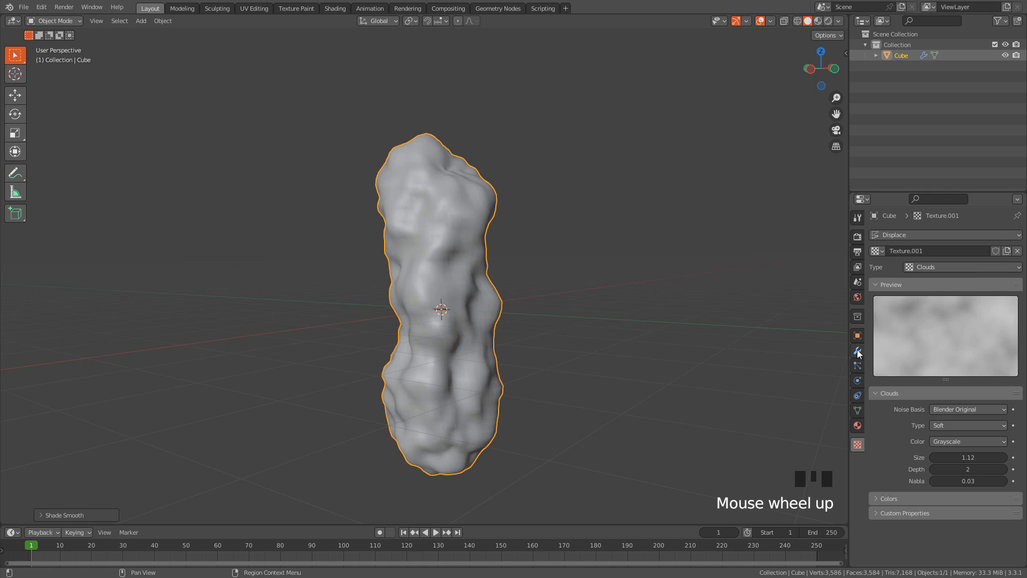
click(857, 350)
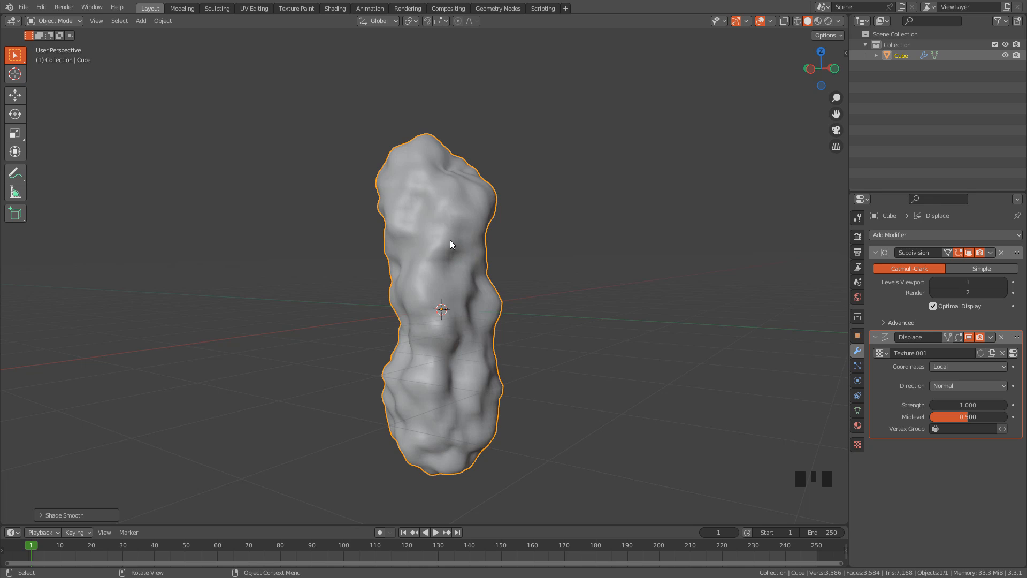
right_click(450, 245)
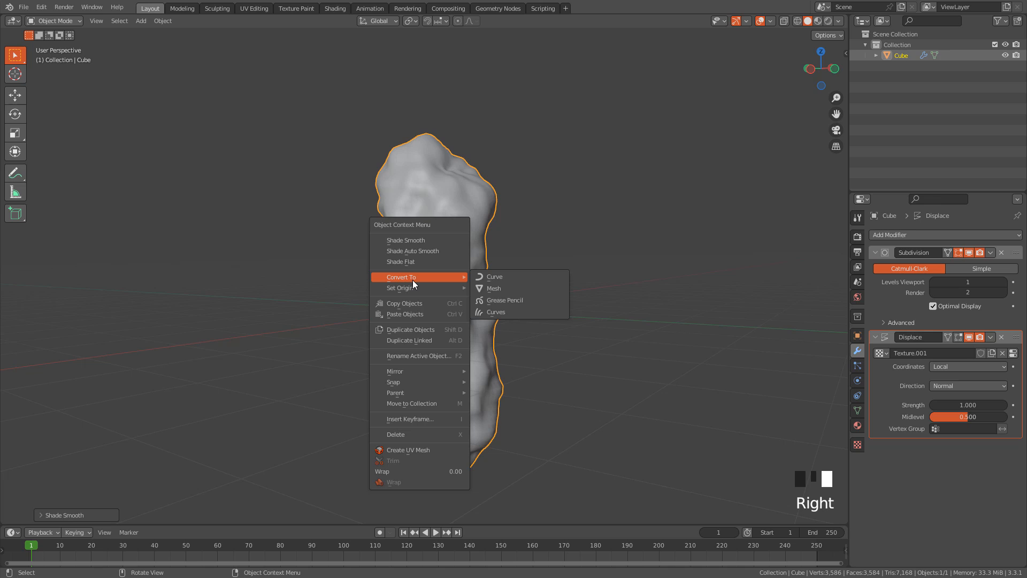
mouse_move(493, 288)
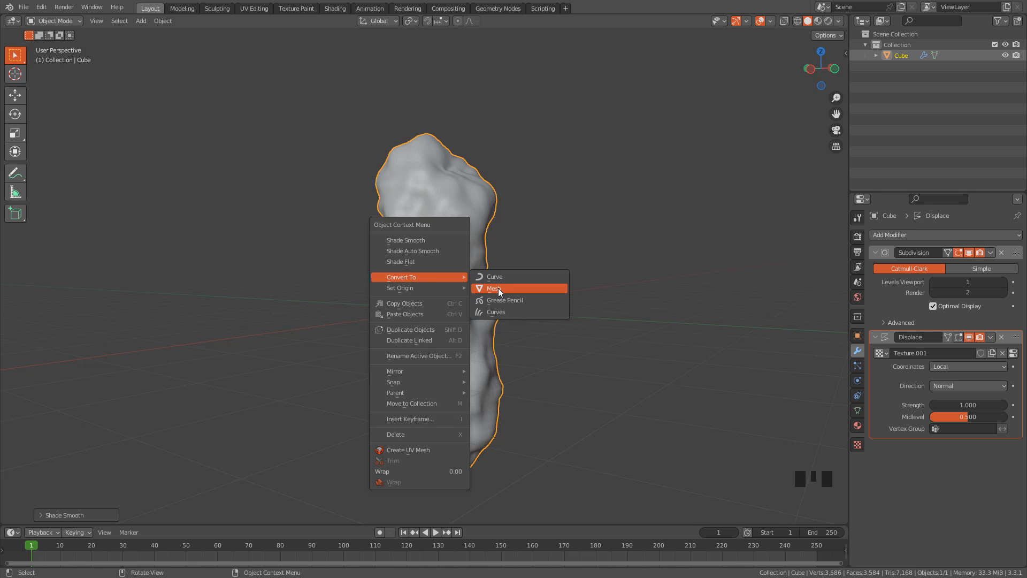
Step: Convert the rock to a mesh and set rendering to Cycles with GPU Compute
click(493, 288)
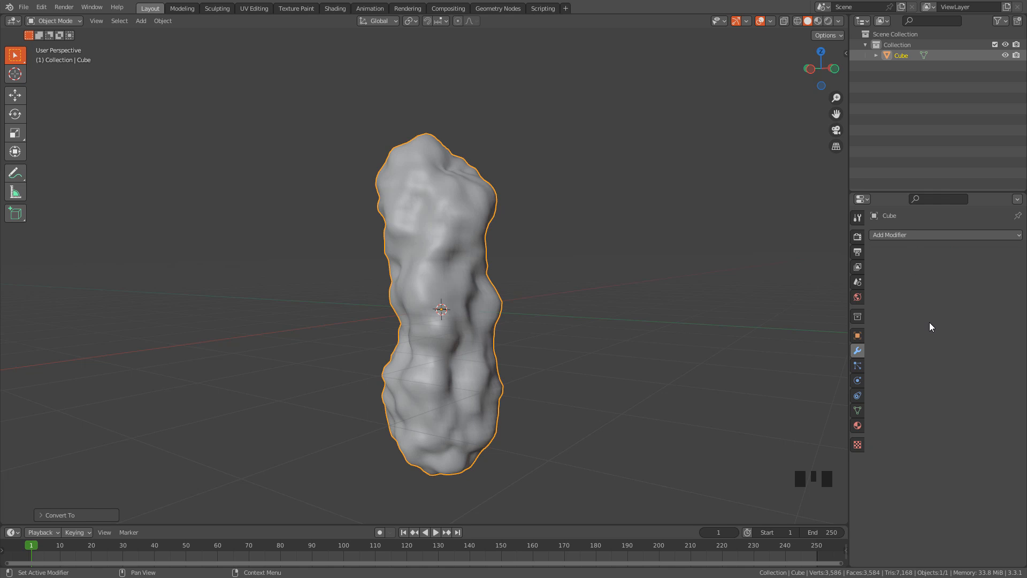
mouse_move(844, 245)
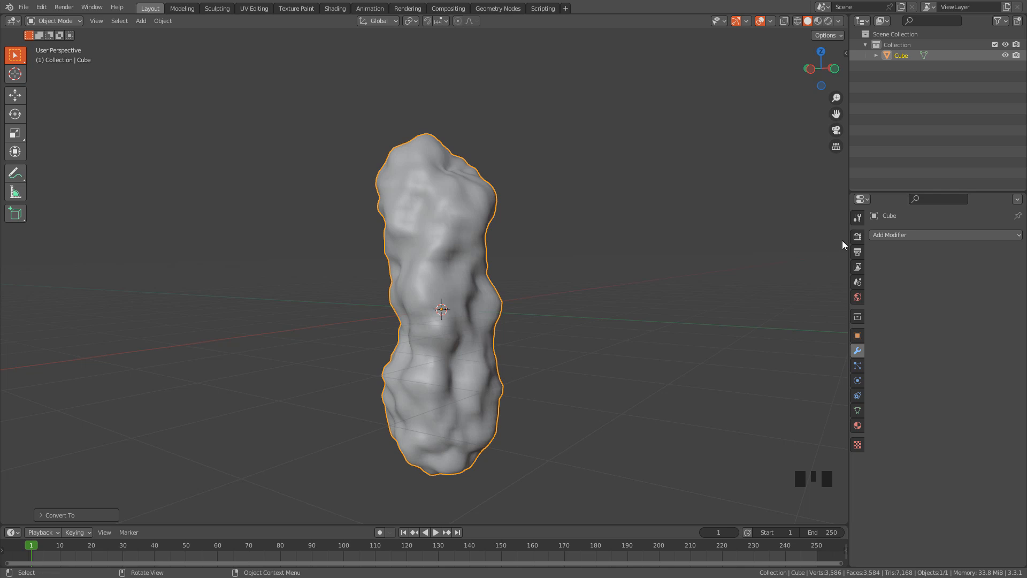
click(857, 236)
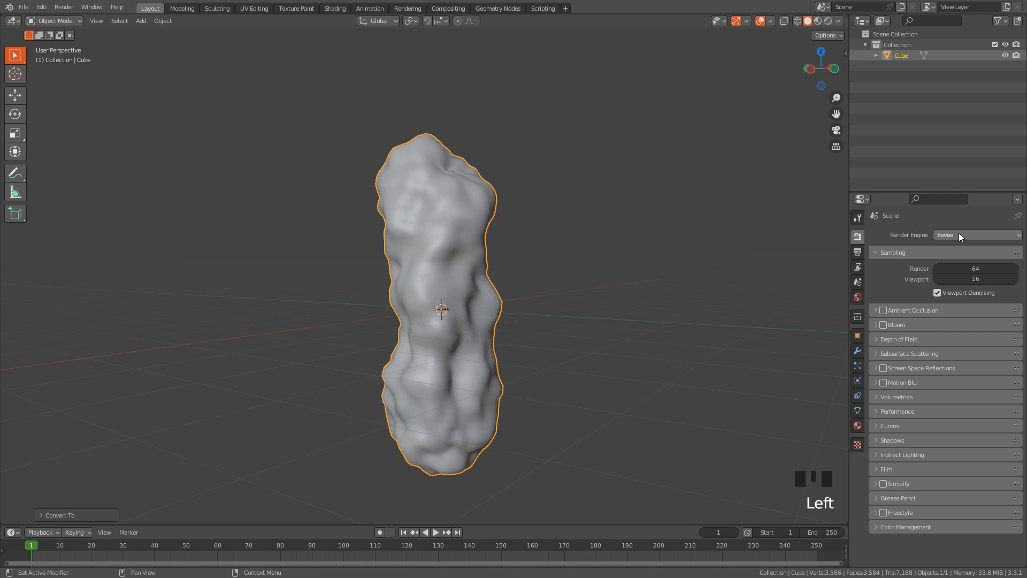
click(976, 234)
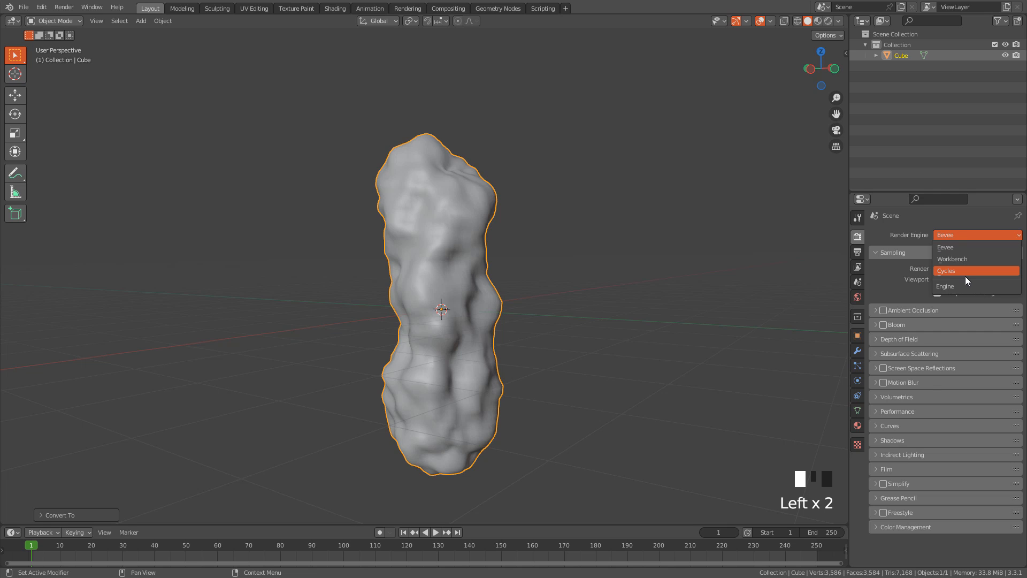
click(945, 269)
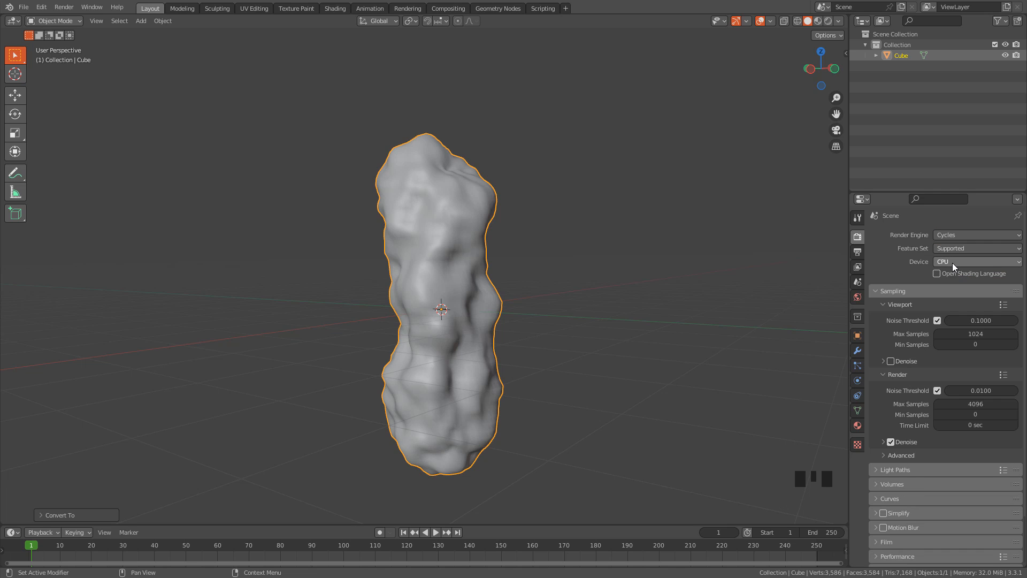
click(975, 262)
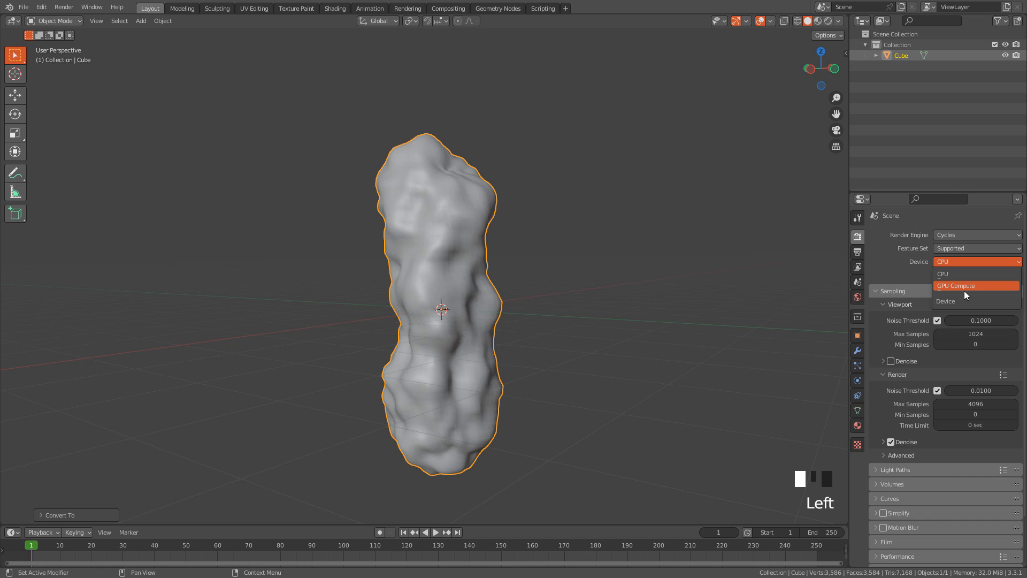
click(956, 286)
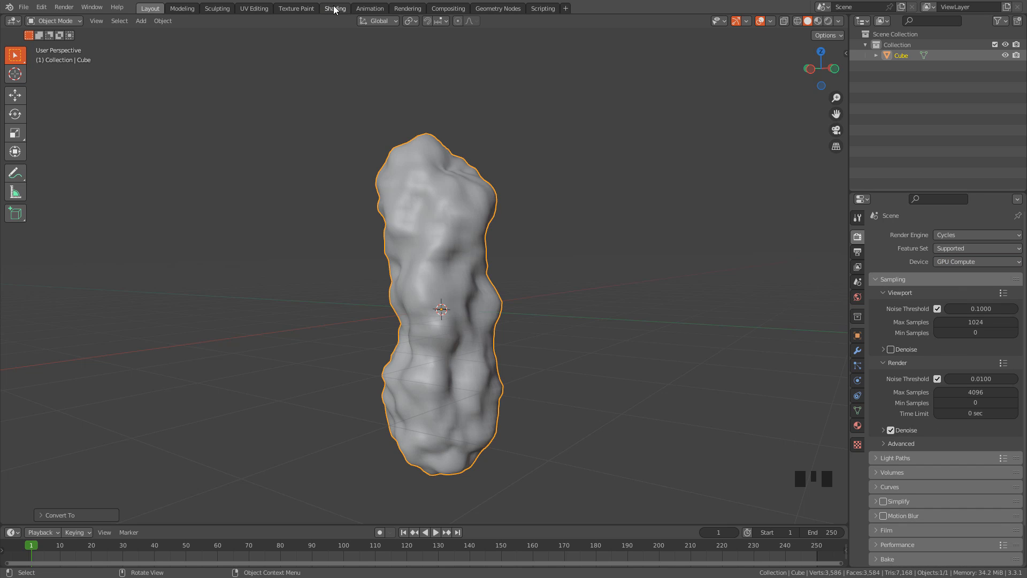
Step: In the Shading workspace, give the rock a new material with a Principled BSDF
click(335, 8)
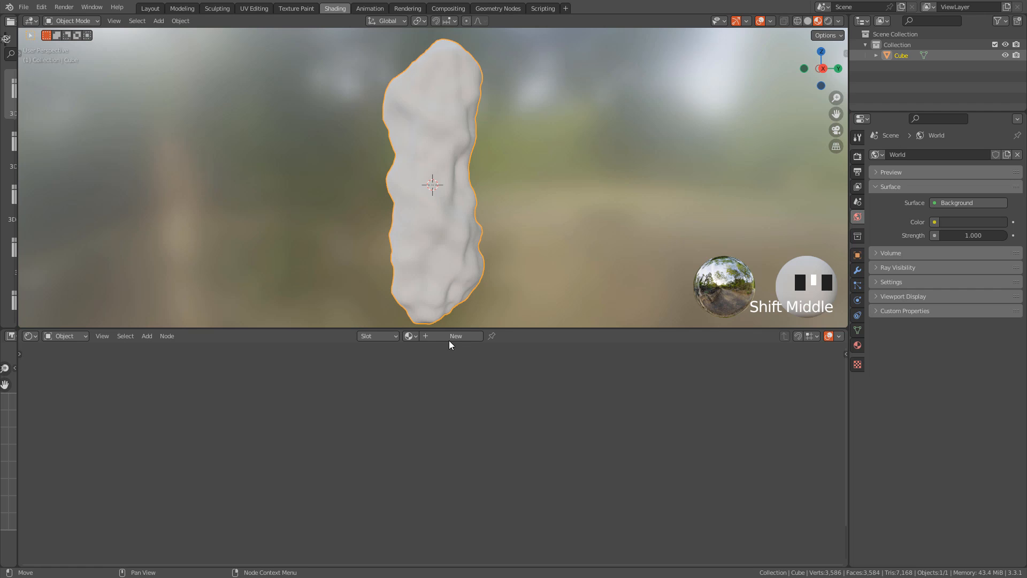
click(455, 335)
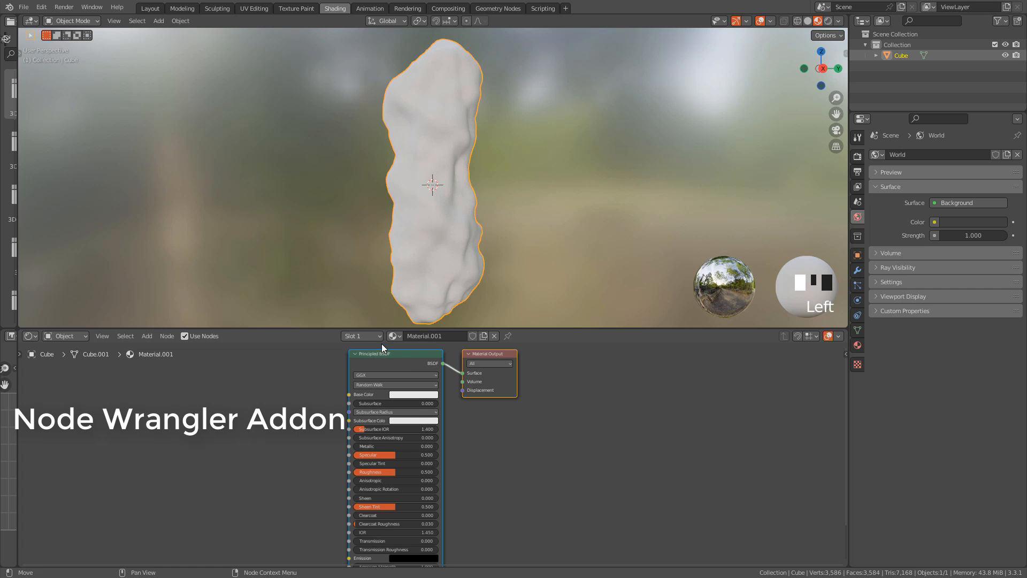
mouse_move(113, 34)
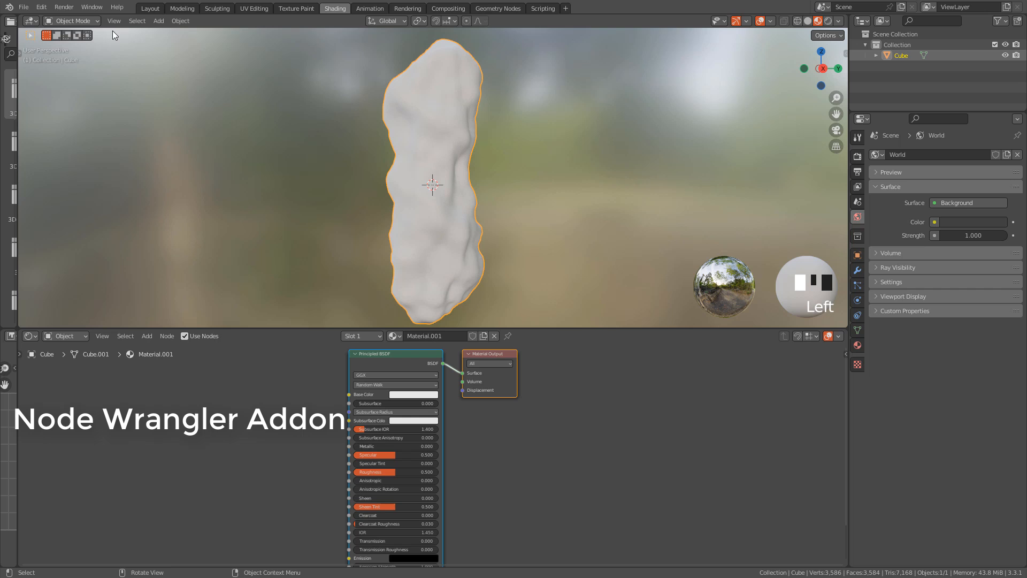
click(40, 7)
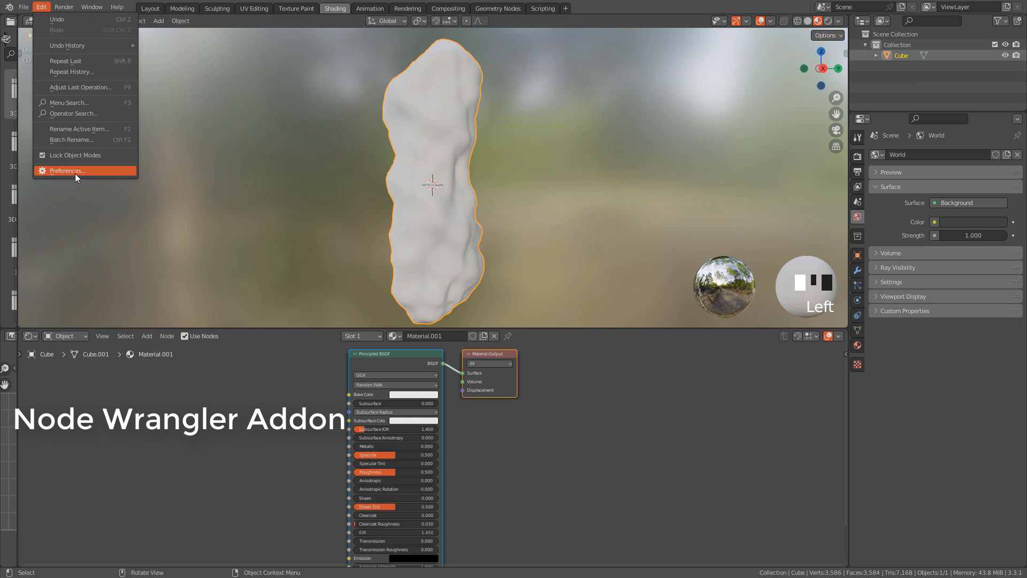
Step: Search the add-ons for 'wi' and enable Node Wrangler in Preferences
click(65, 171)
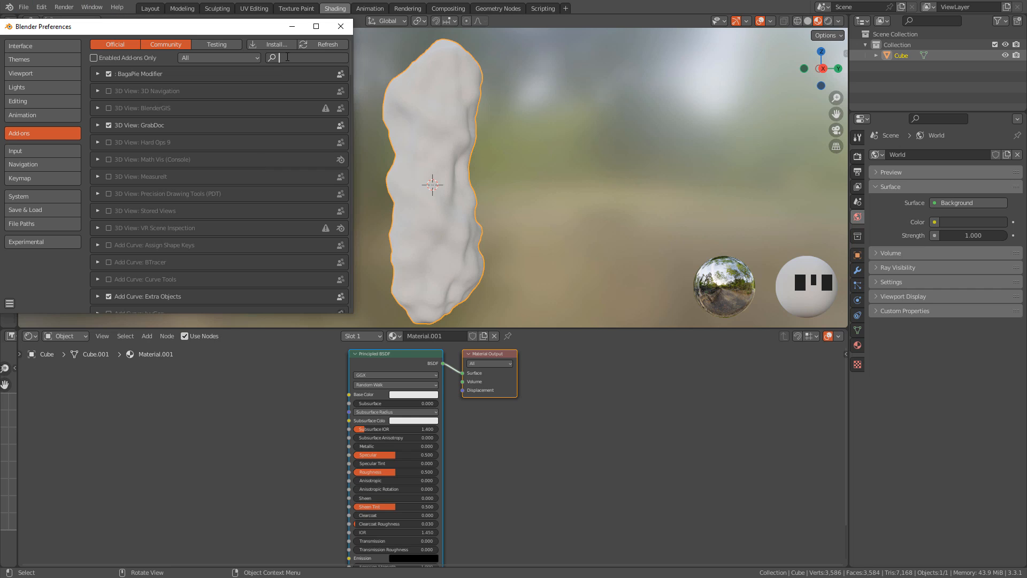
text(wi)
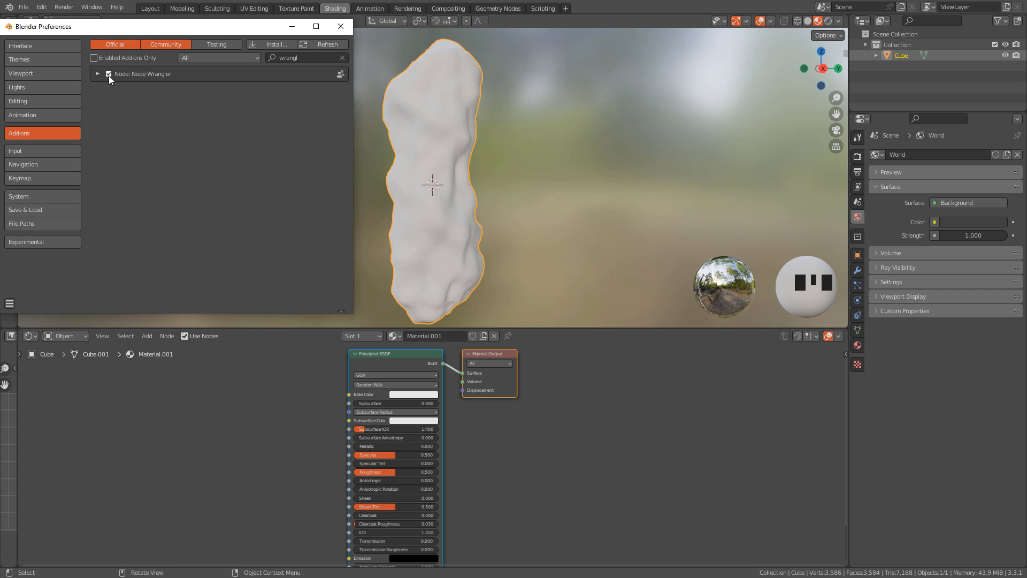
click(340, 26)
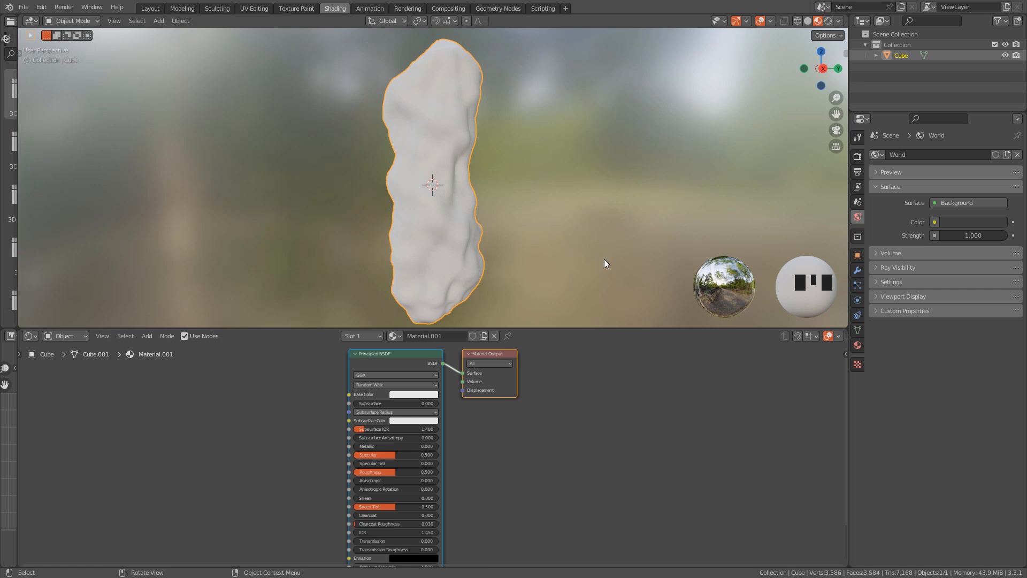
mouse_move(368, 363)
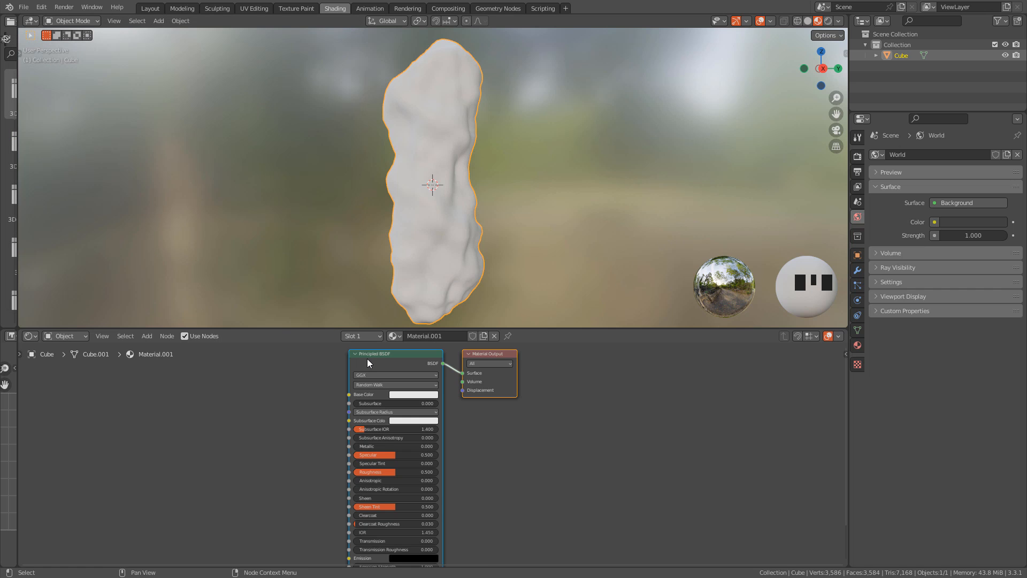
Step: Start a Principled texture setup and browse to the Rock045_4K-JPG folder
key(ctrl+shift+t)
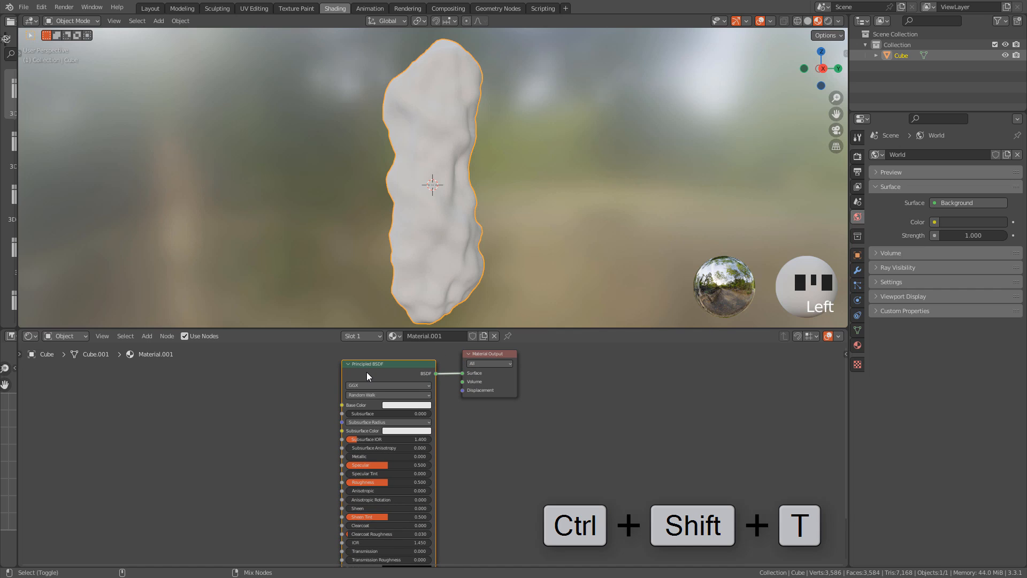
key(ctrl+shift+t)
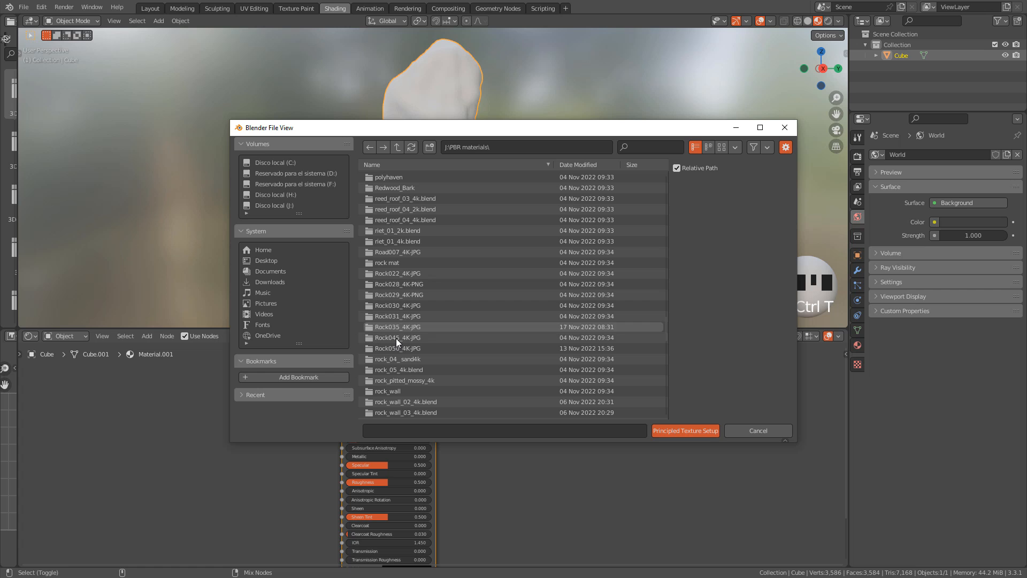
double_click(396, 338)
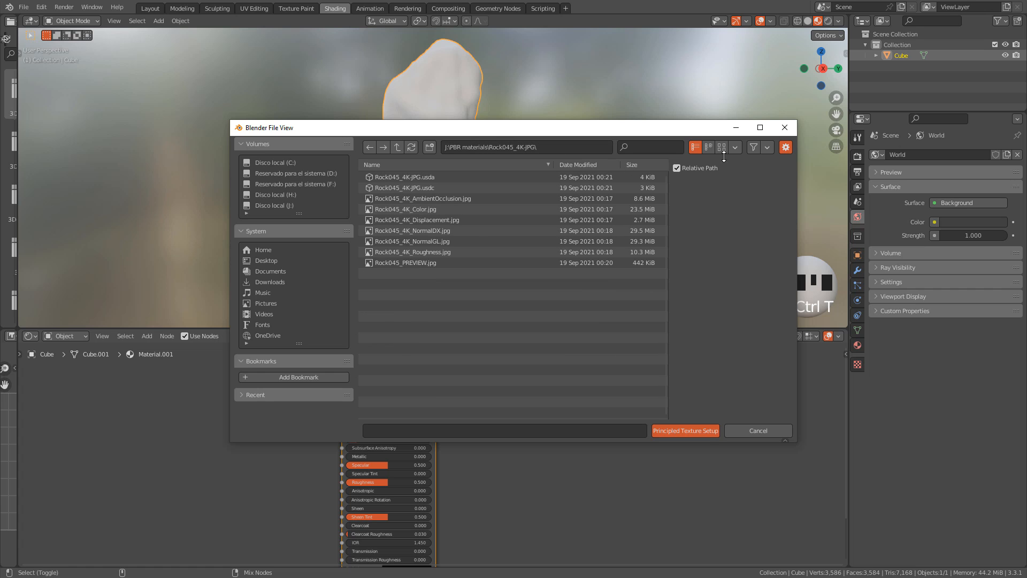
click(721, 147)
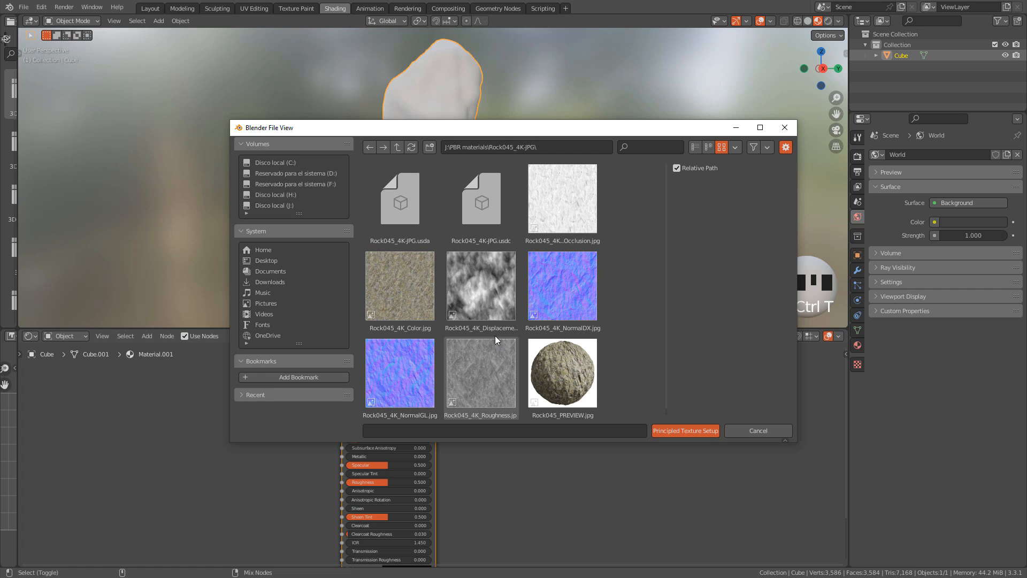
click(399, 285)
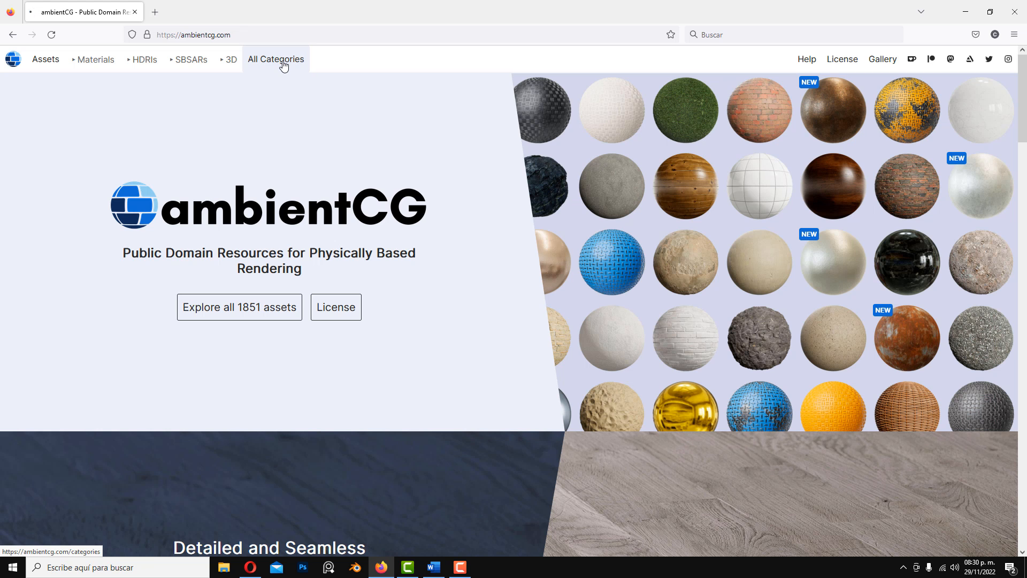
Step: Browse ambientCG's All Categories list into the Rock category
click(276, 59)
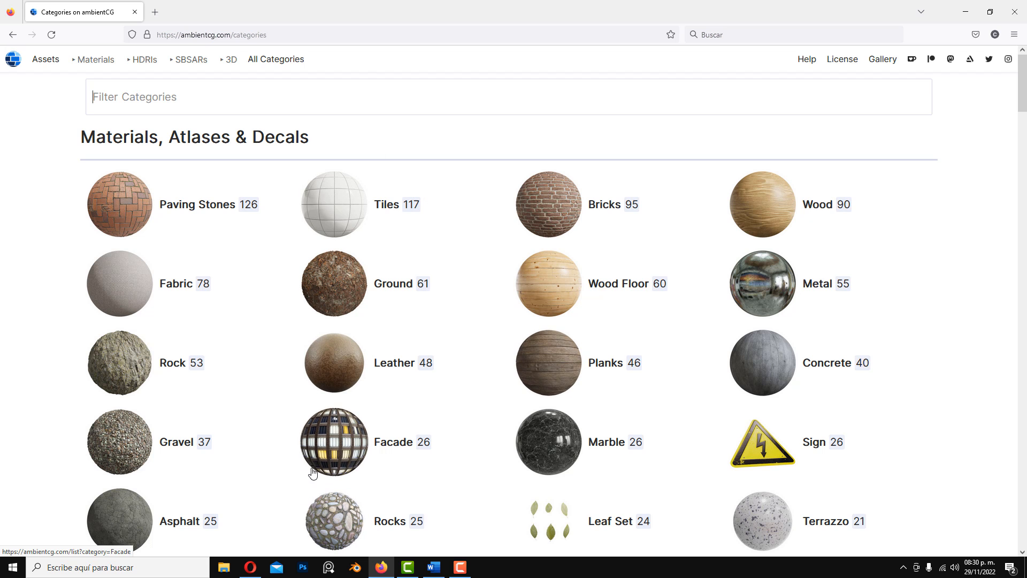
click(120, 363)
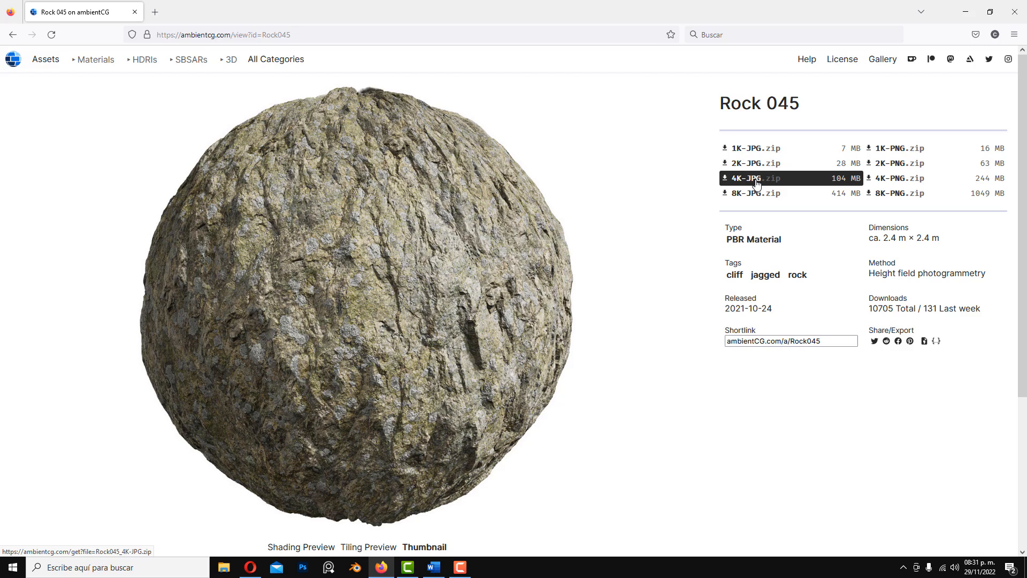
mouse_move(750, 178)
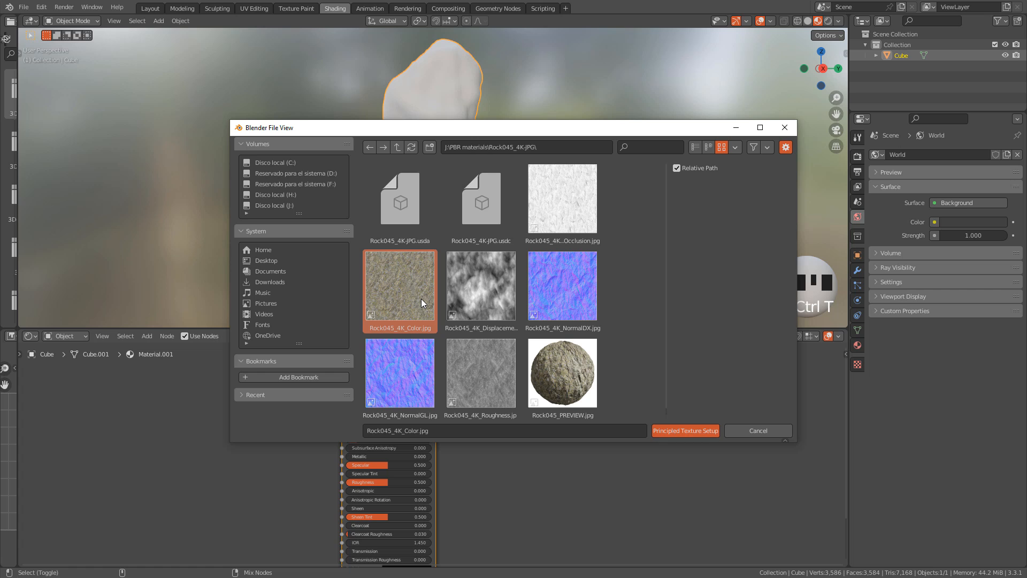
Step: Load the Rock045 color, displacement, normal and roughness JPGs via Principled Texture Setup
click(481, 286)
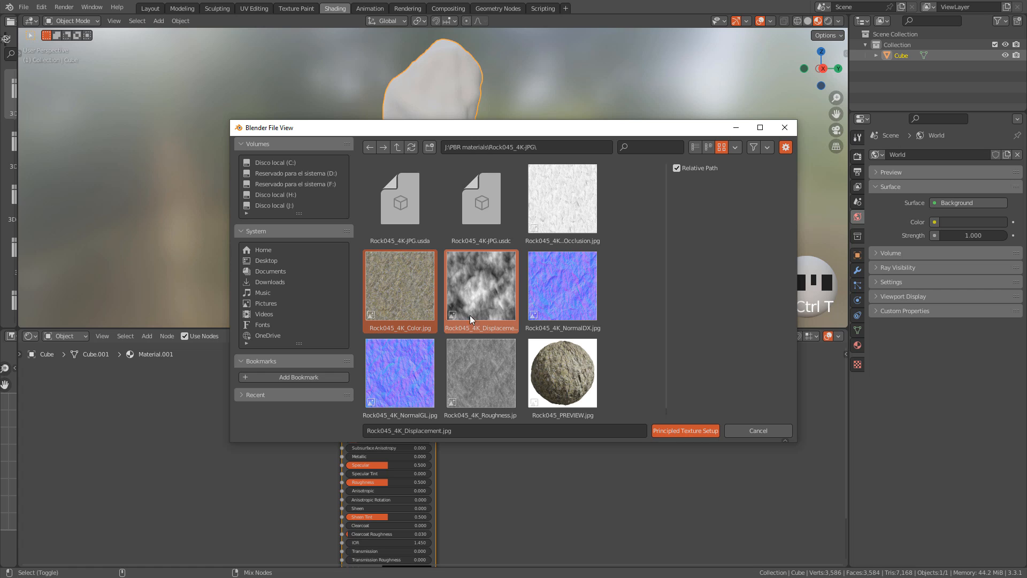
click(399, 365)
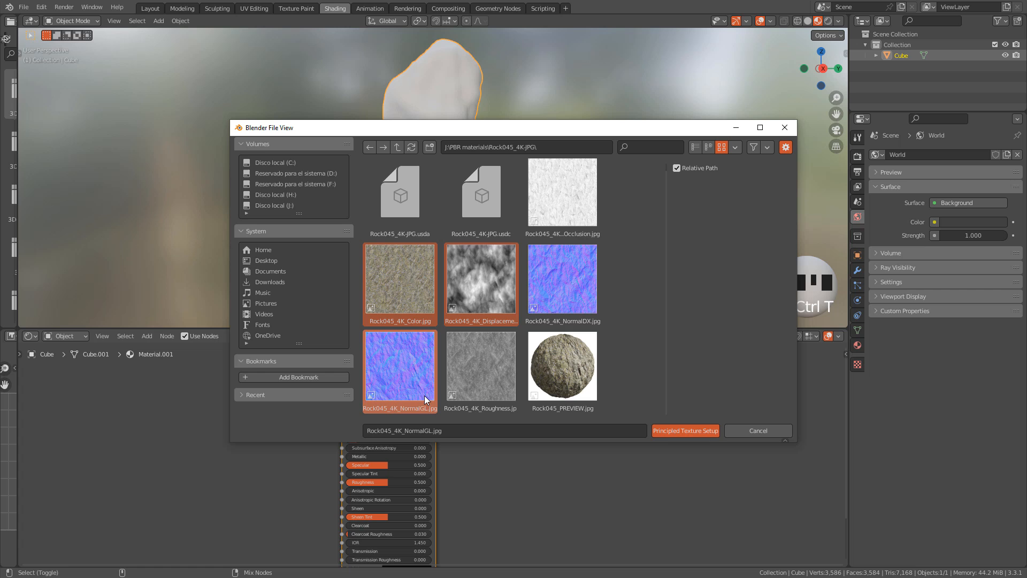
mouse_move(425, 416)
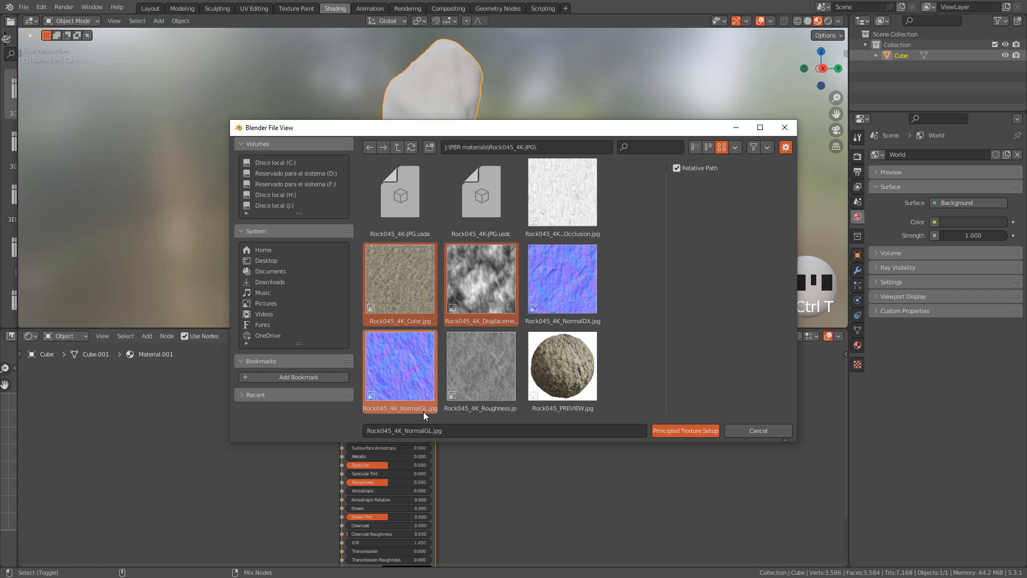
click(684, 430)
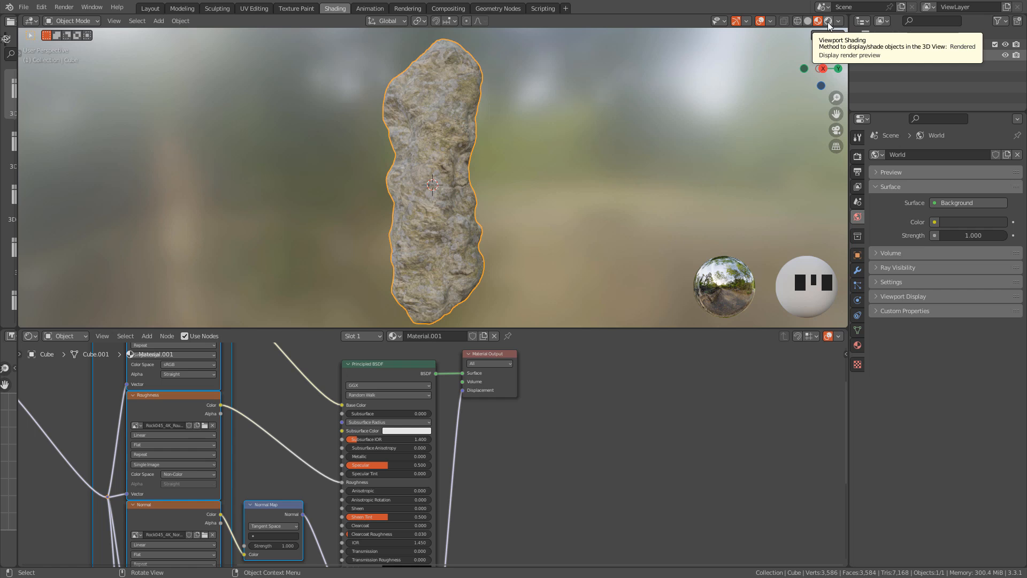
Step: Switch to rendered shading, add a Sun light moved upward, and reselect the rock
click(827, 21)
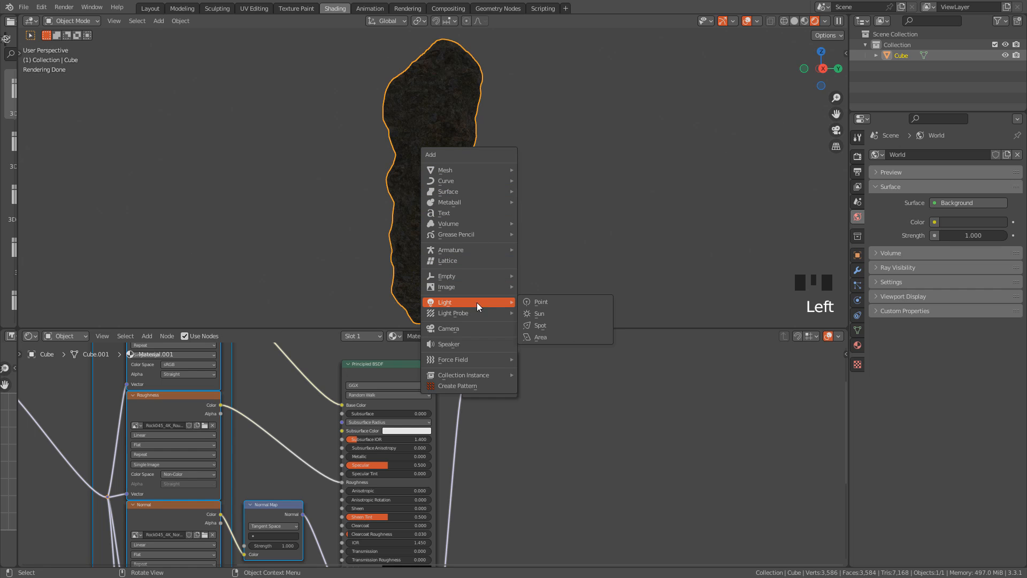
click(539, 313)
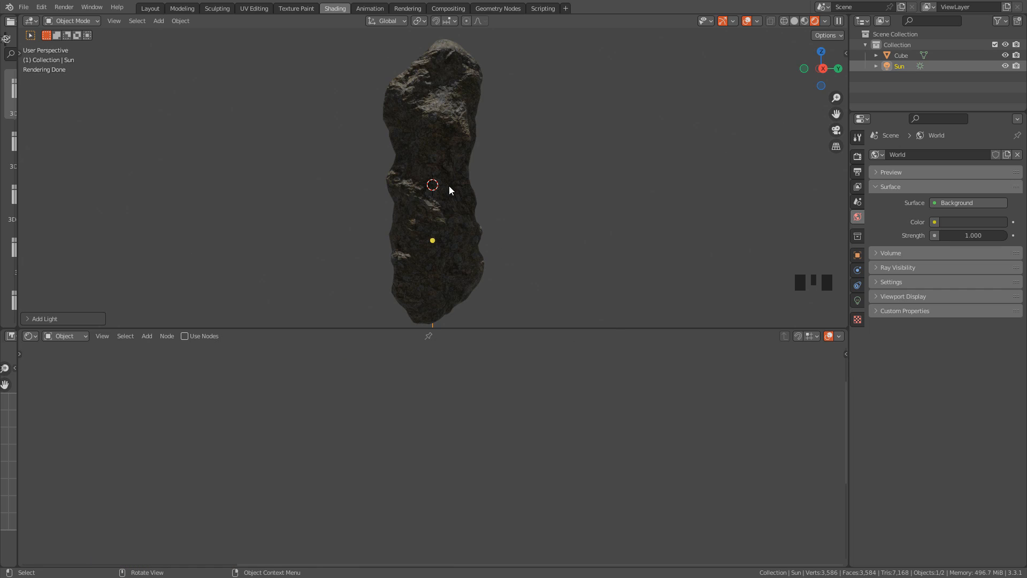
key(g)
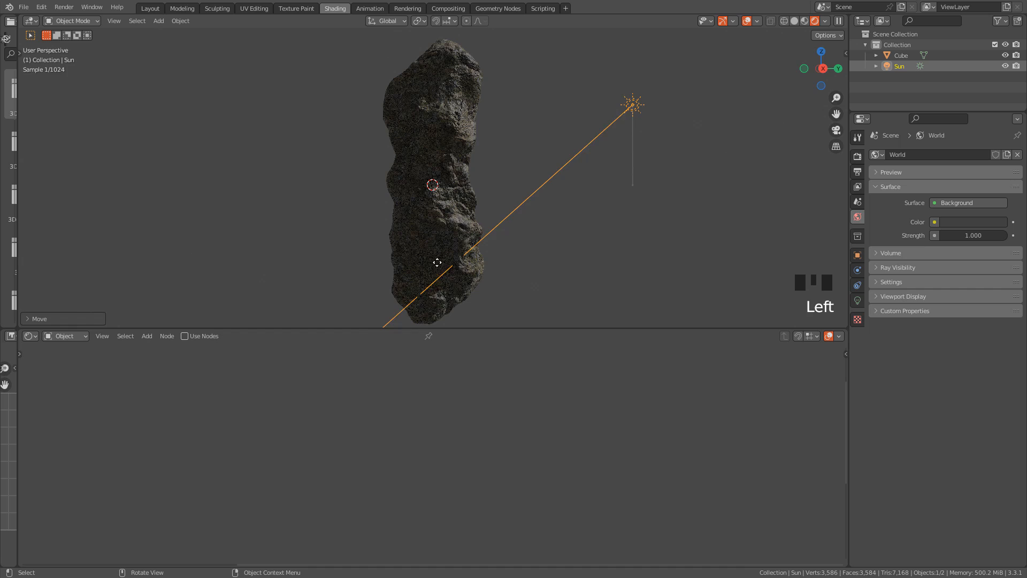
click(436, 164)
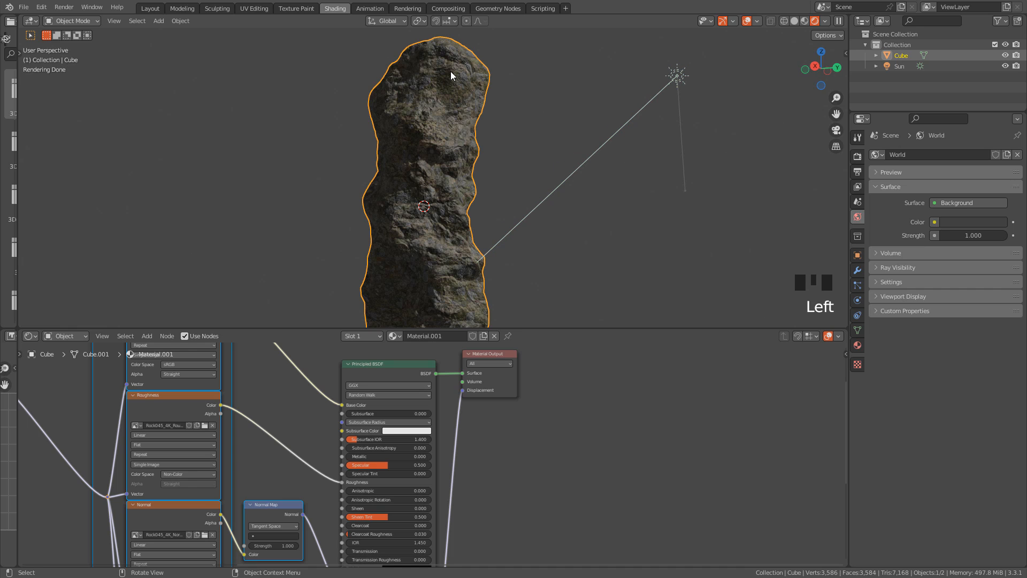
mouse_move(501, 391)
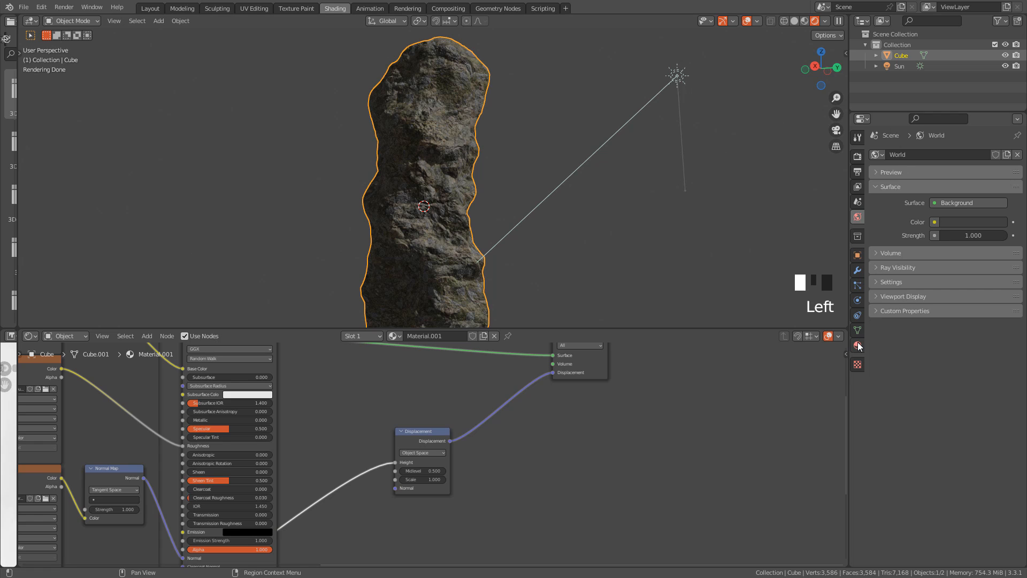
mouse_move(857, 345)
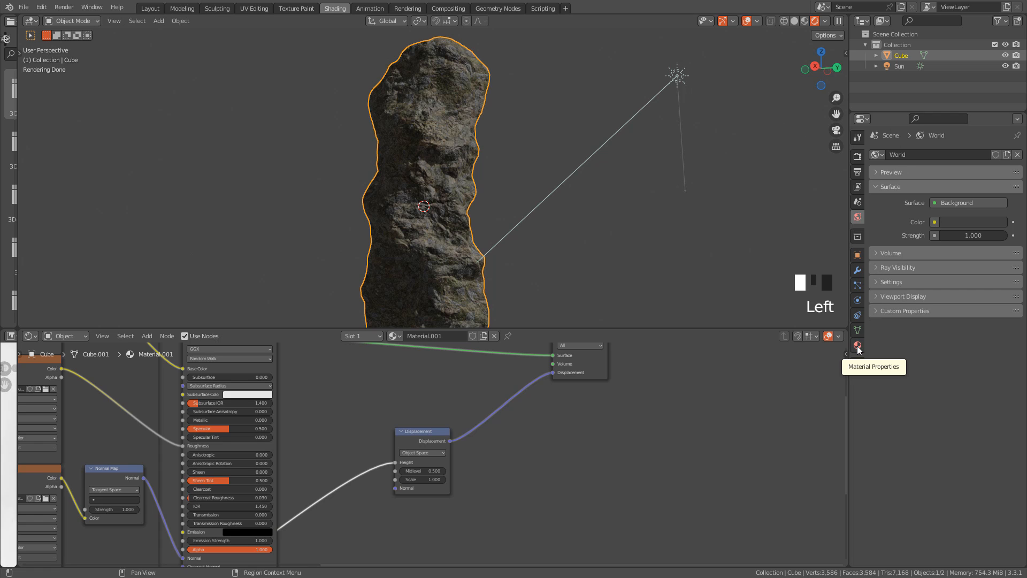
Step: Set the rock material's Displacement method to Displacement and Bump
click(857, 346)
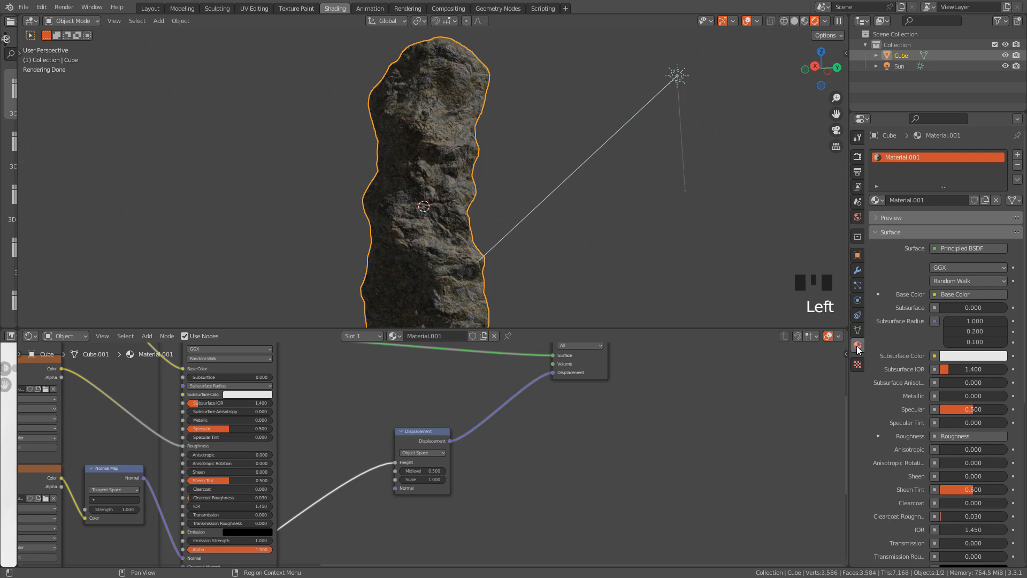
scroll(down, 3)
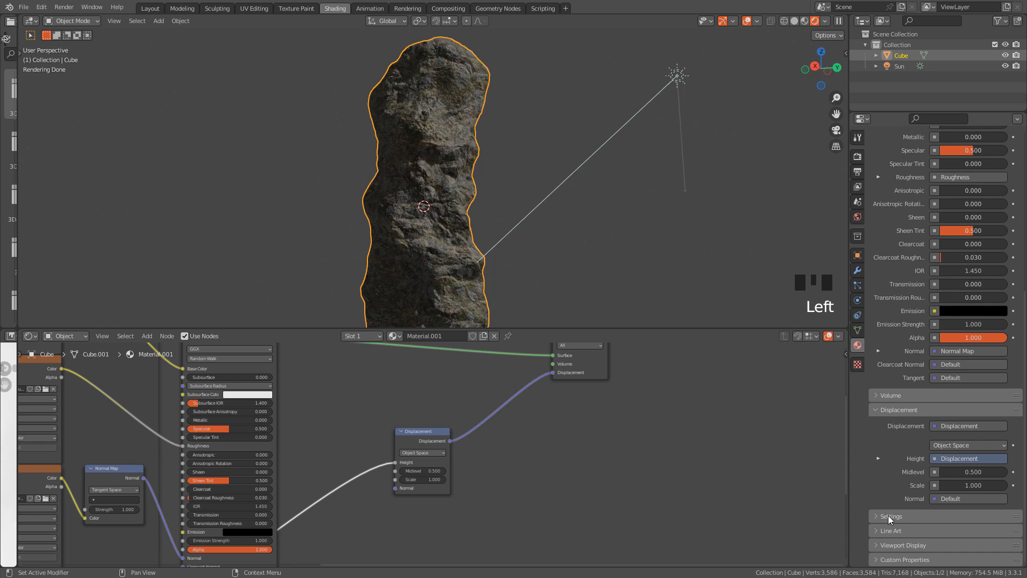
click(890, 516)
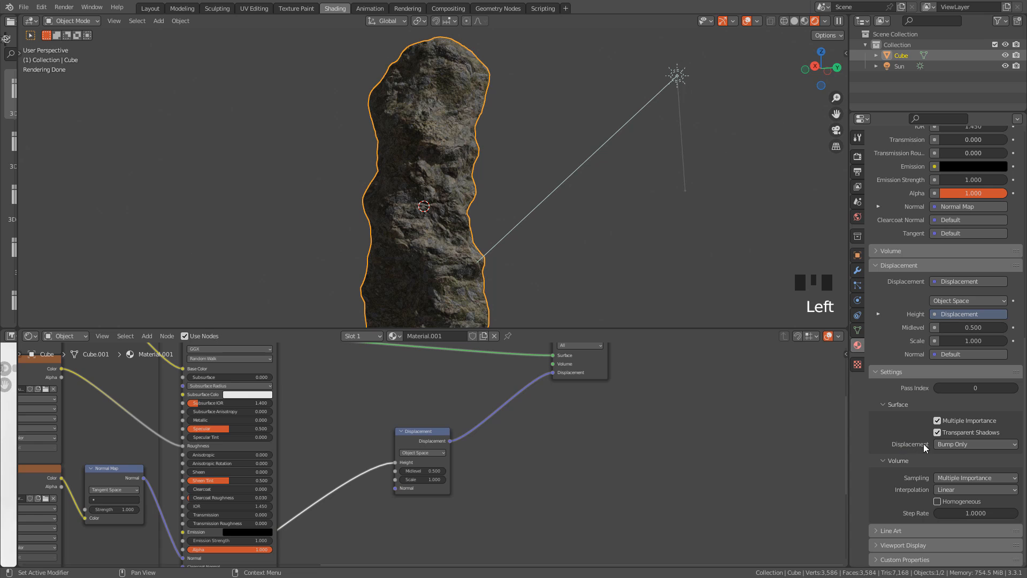
click(974, 443)
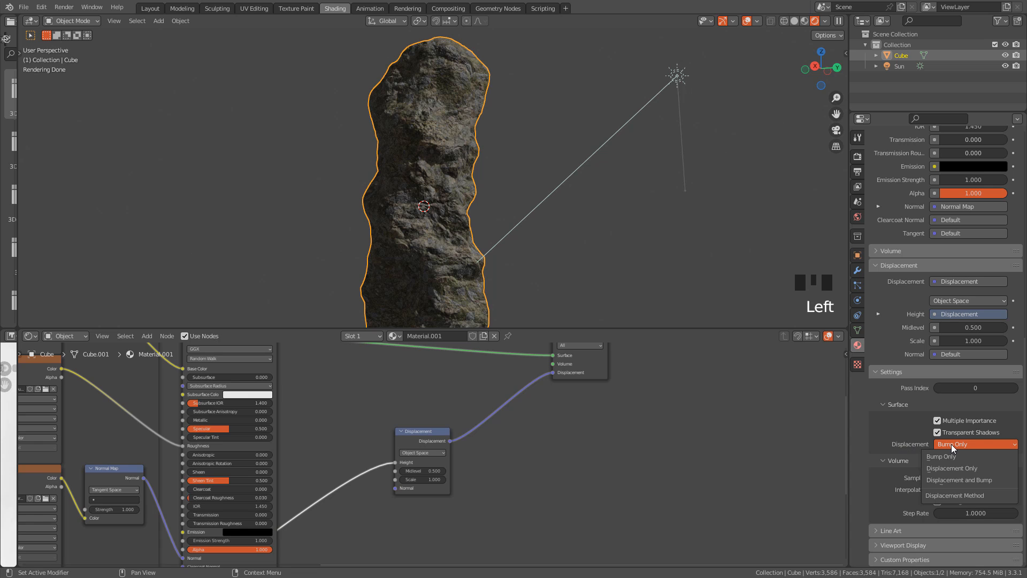
mouse_move(954, 479)
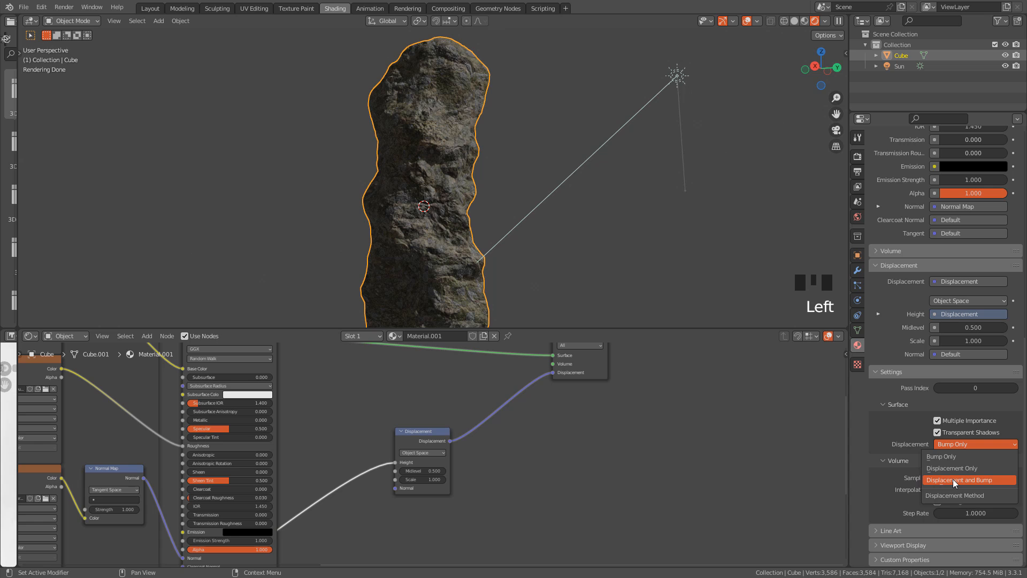
click(969, 479)
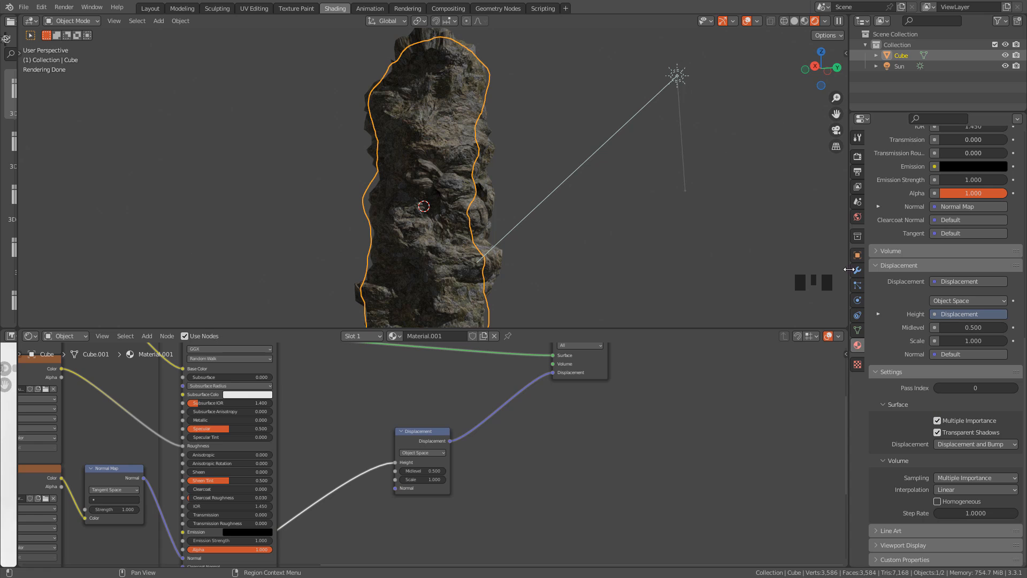
Step: Add a Subdivision Surface modifier to the rock column
click(857, 269)
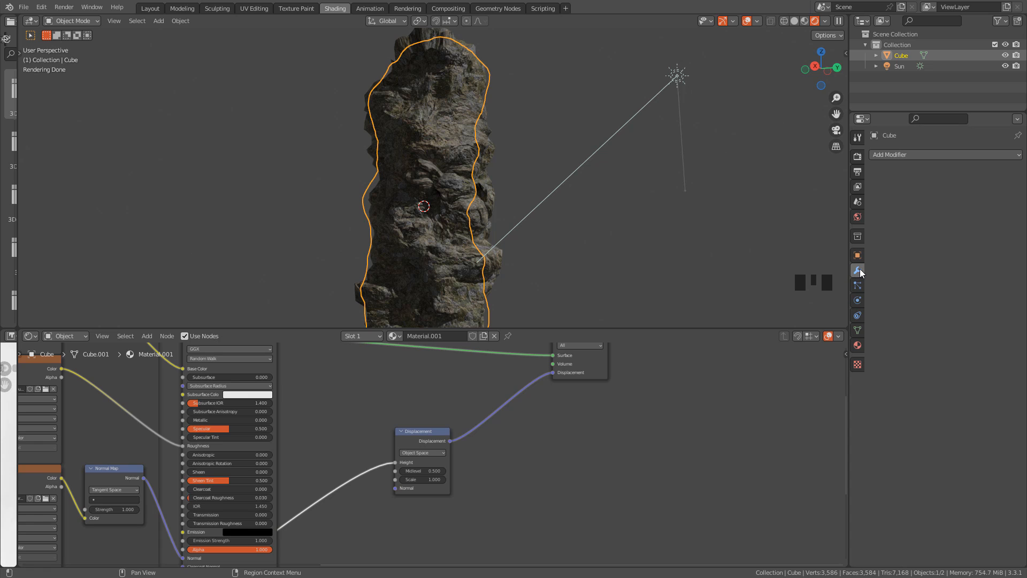
mouse_move(919, 158)
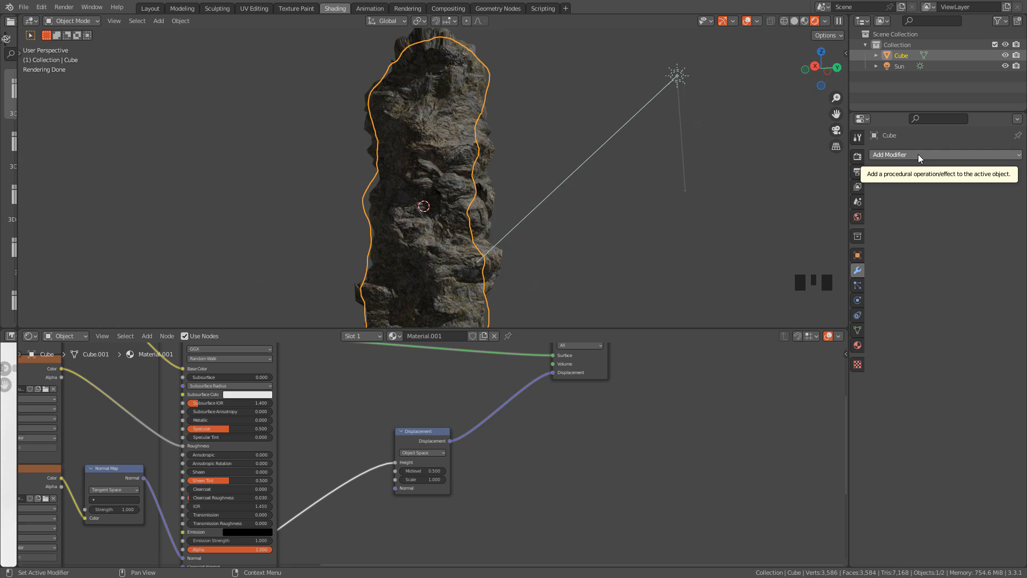
click(917, 154)
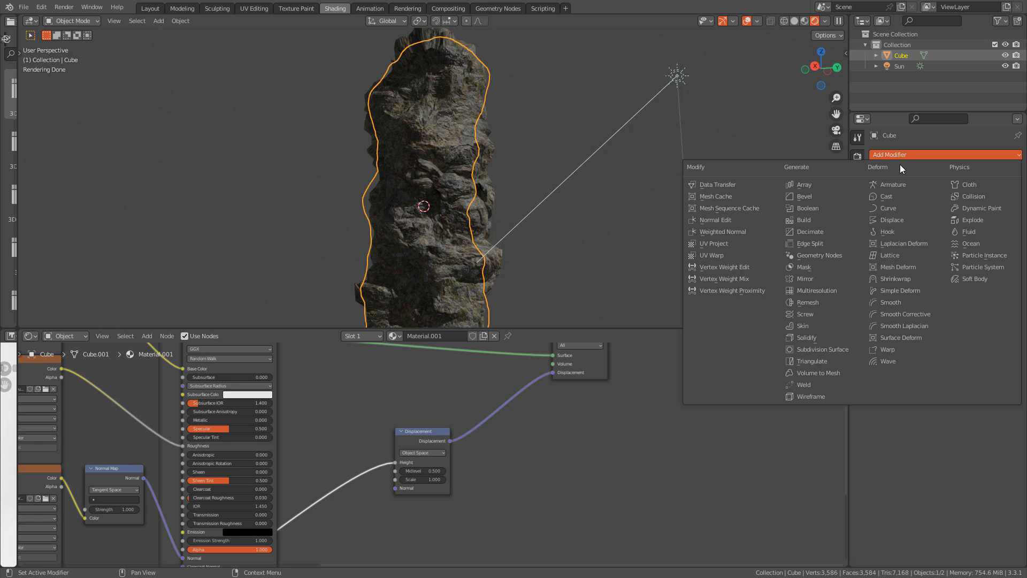
mouse_move(821, 350)
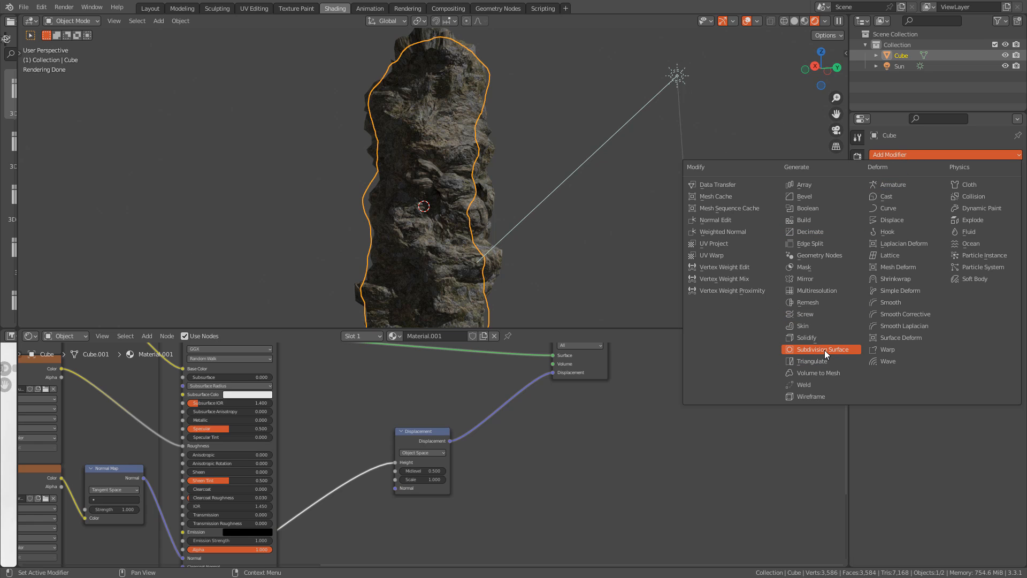
click(825, 348)
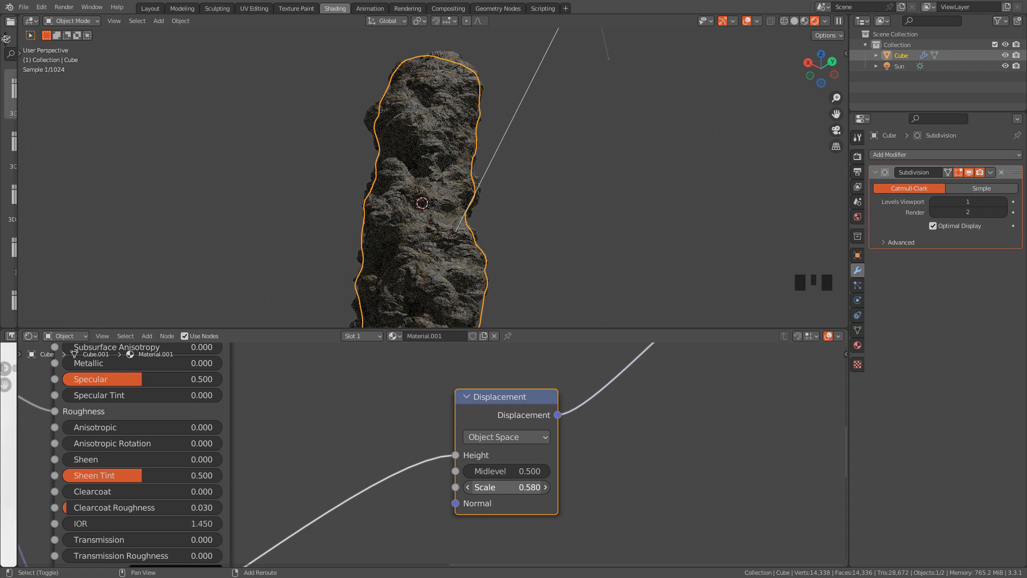
Step: Raise the Subdivision modifier's Levels Viewport to 2
scroll(up, 3)
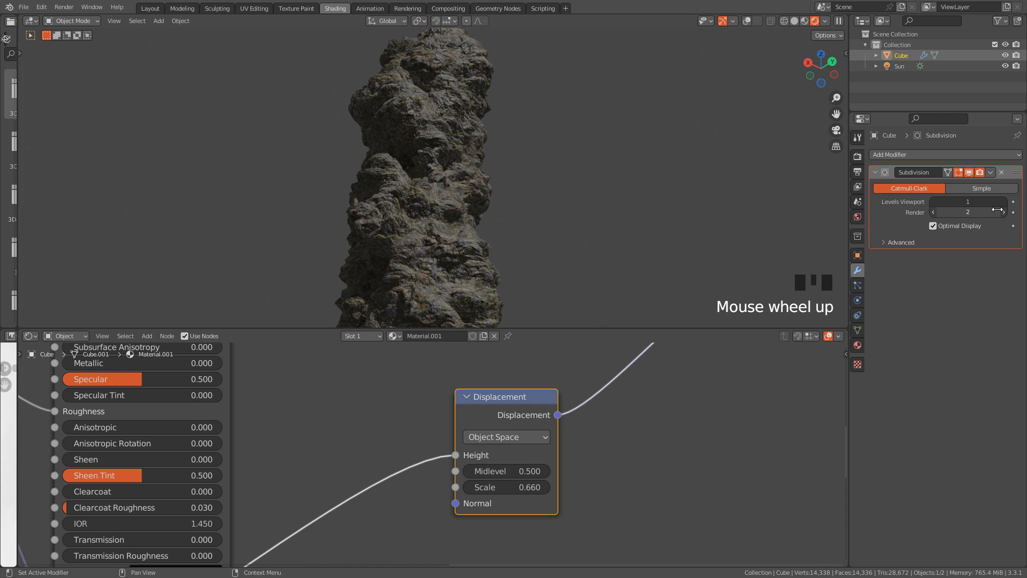
click(968, 202)
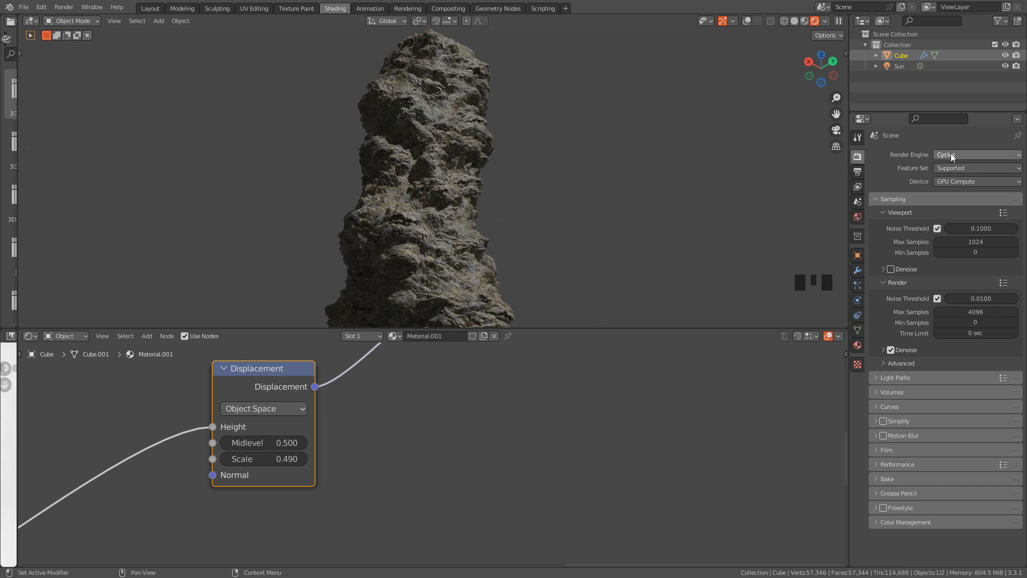
Step: Choose Eevee from the Render Engine dropdown
click(976, 154)
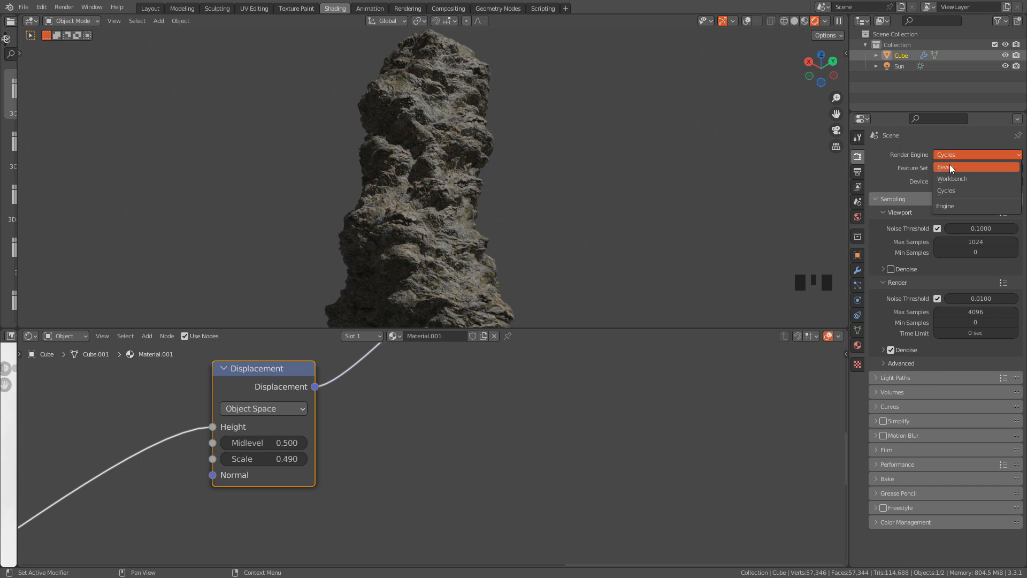
click(951, 168)
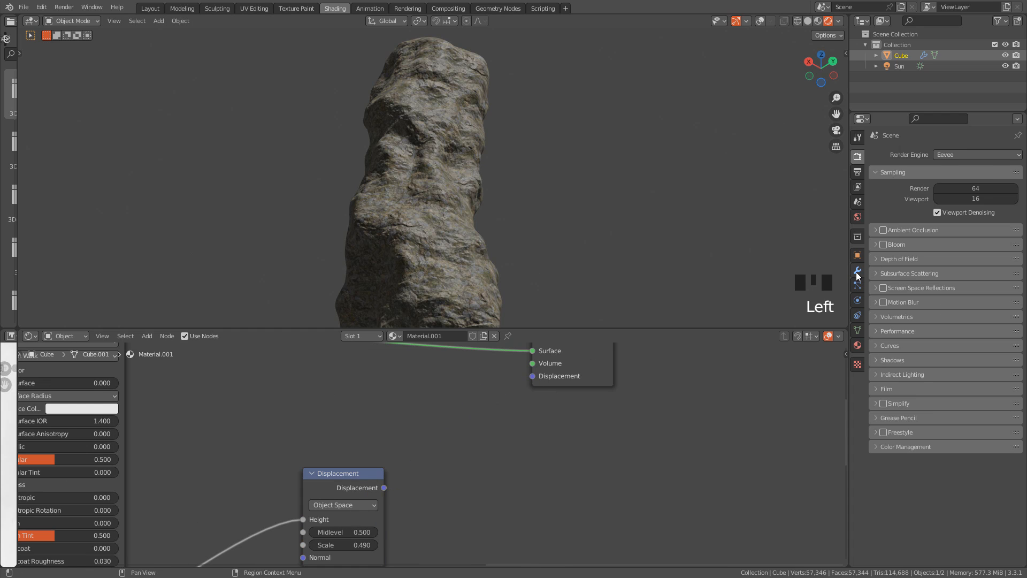
Step: Add a Displace modifier using Rock045_4K_Displacement.jpg, with mapping repeat 2
click(890, 155)
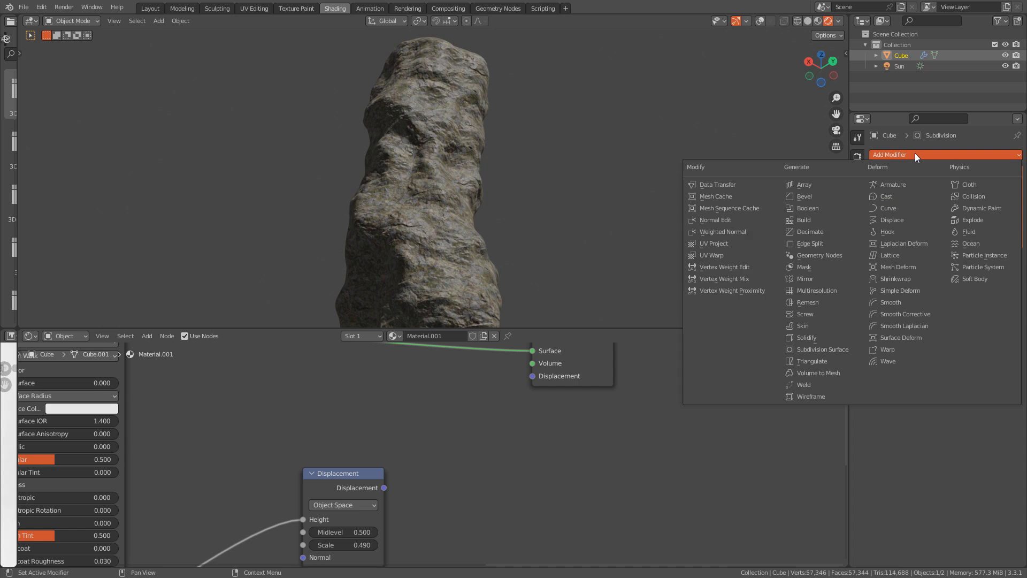
mouse_move(902, 220)
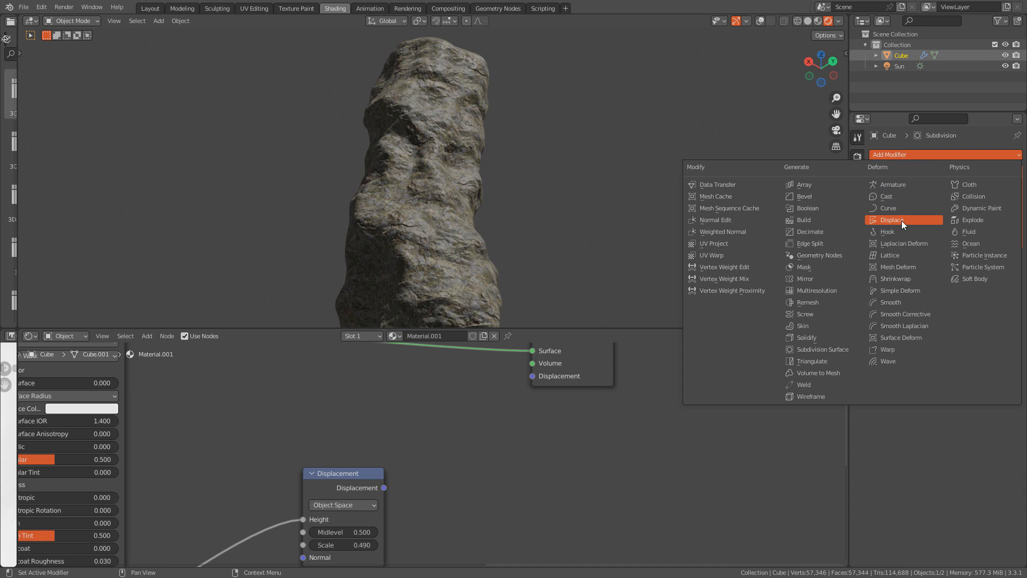
click(893, 219)
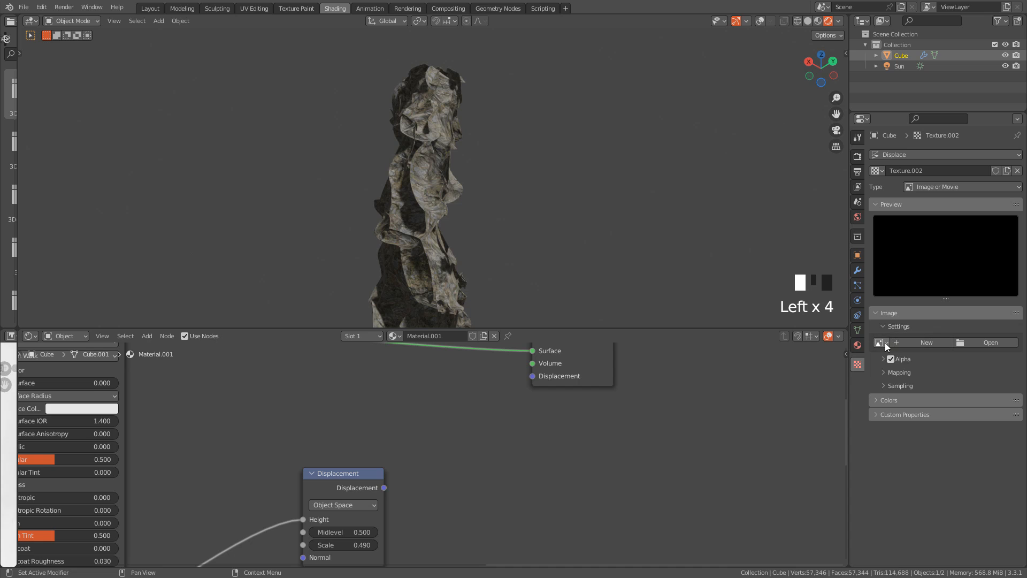
click(880, 341)
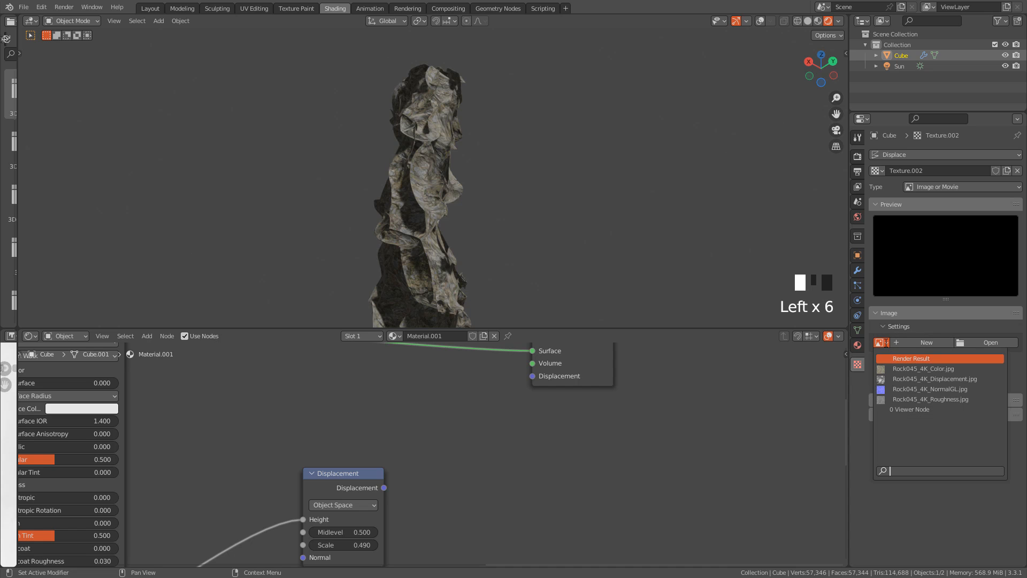
click(934, 379)
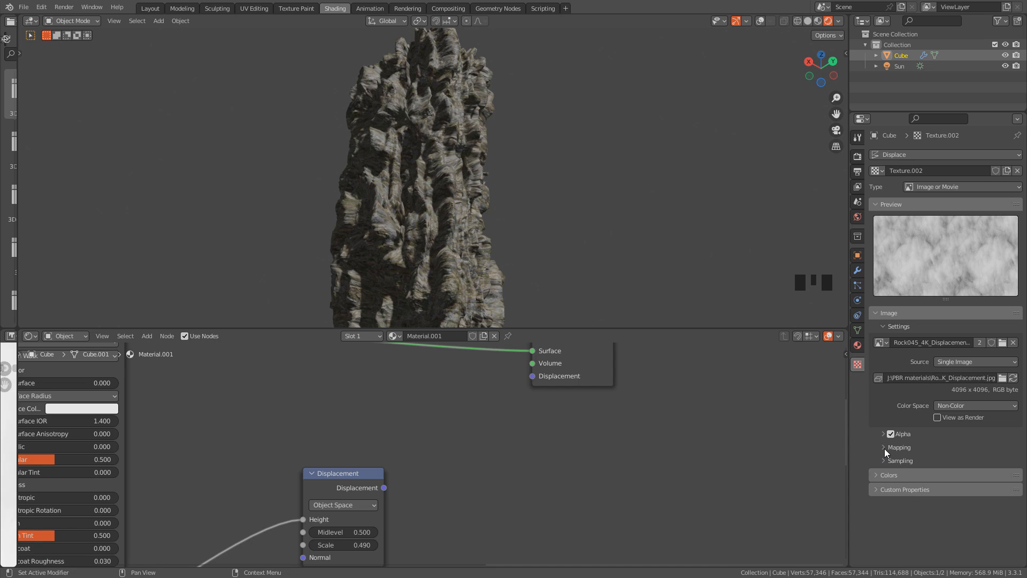
click(899, 447)
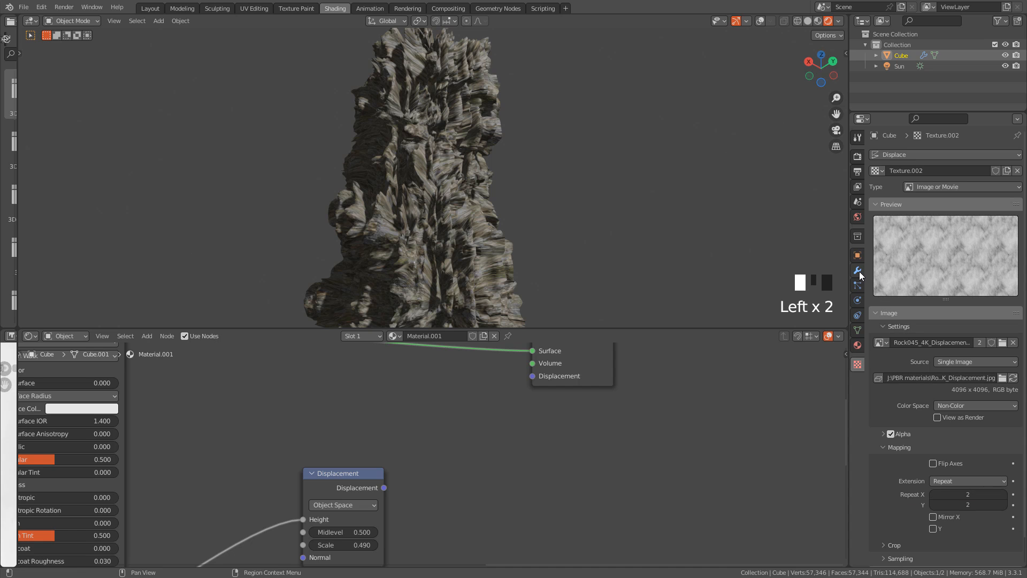
Step: Set the Displace modifier's coordinates to UV and strength to 0.510
click(858, 270)
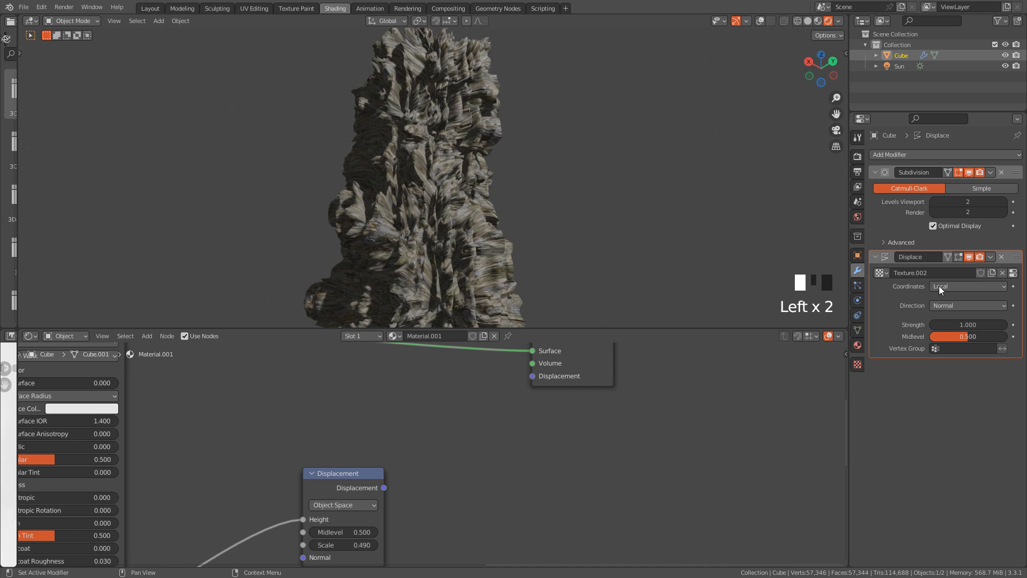
click(969, 286)
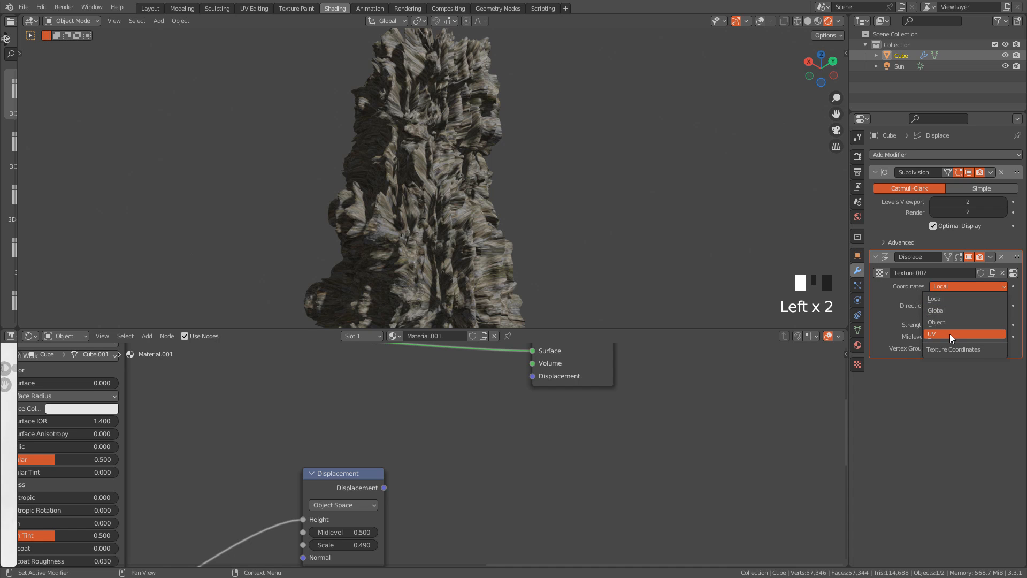
click(931, 335)
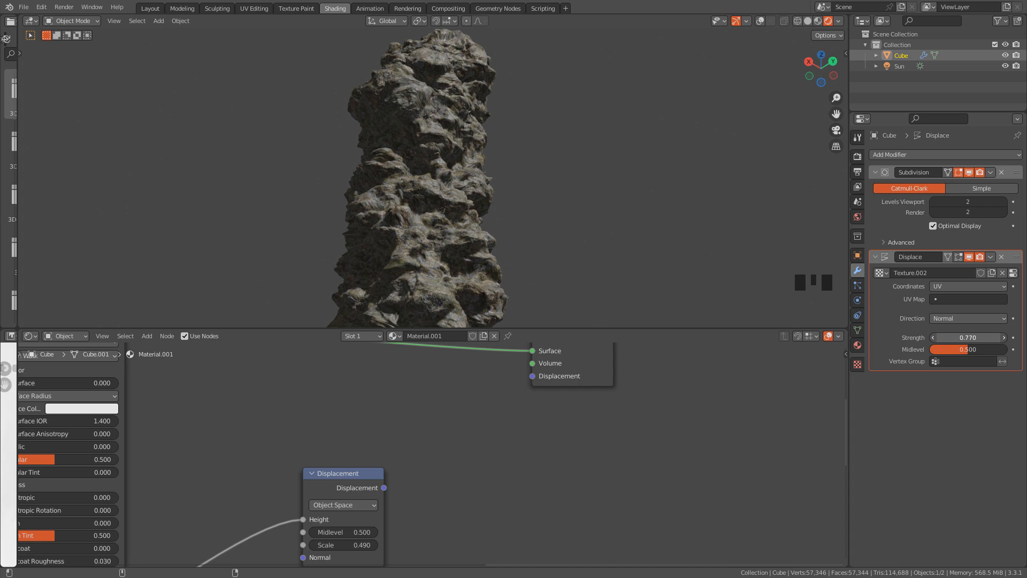
scroll(down, 3)
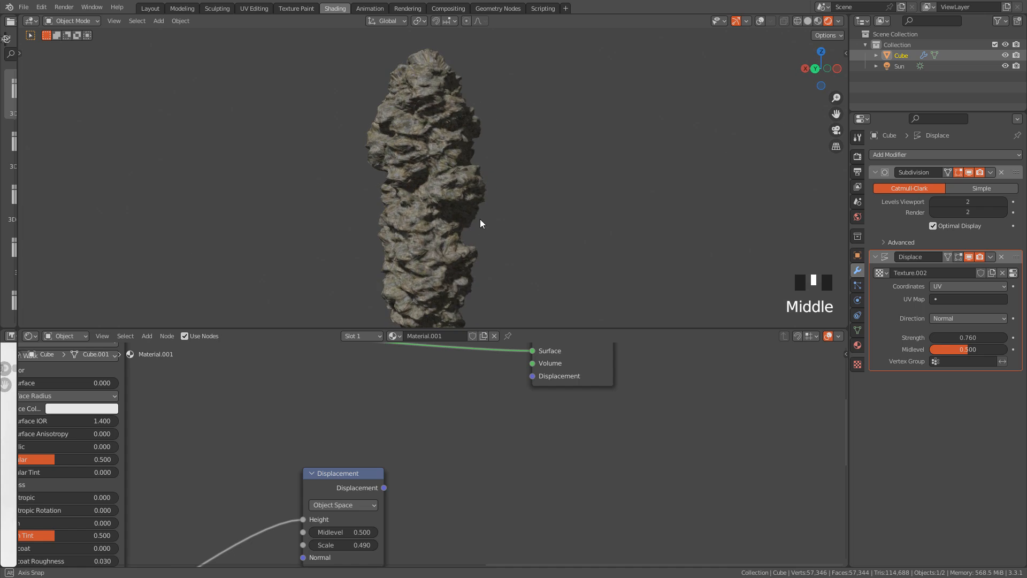
scroll(up, 3)
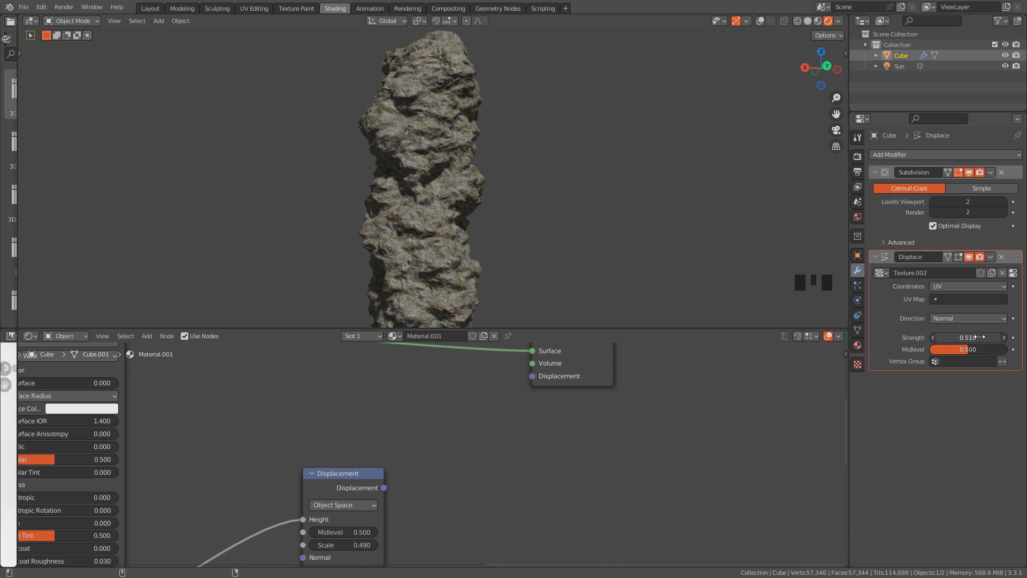
scroll(up, 3)
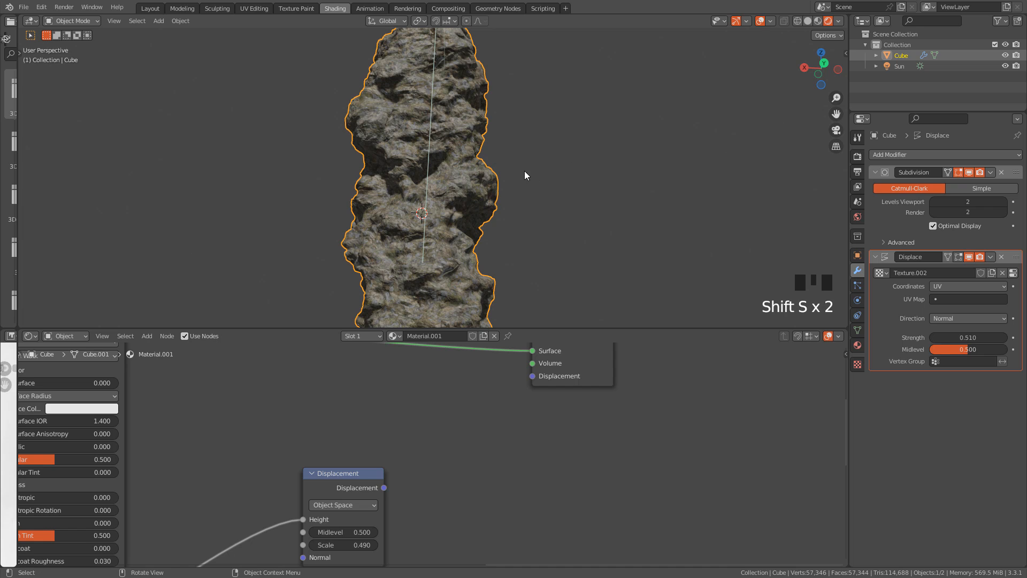
mouse_move(494, 174)
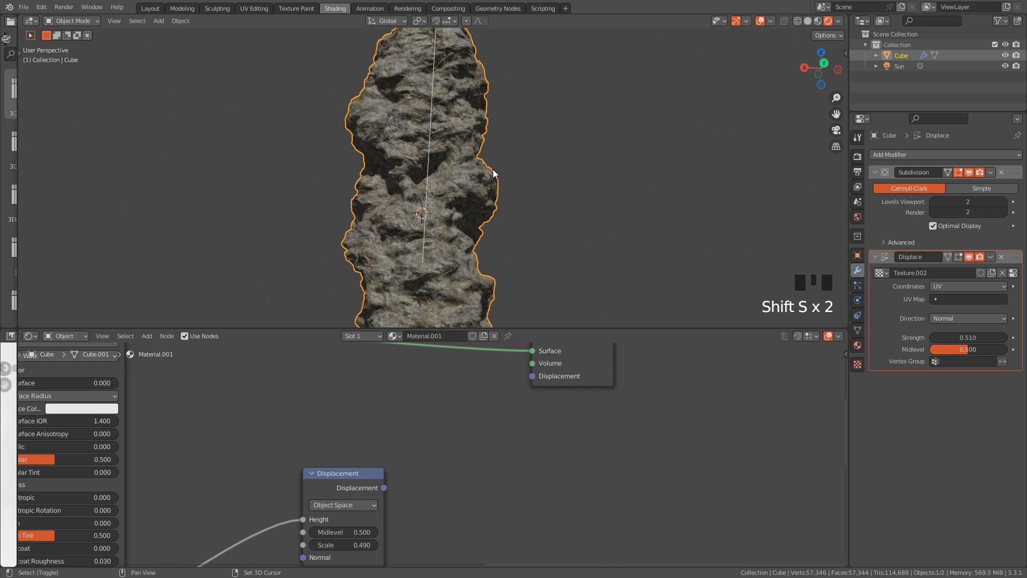
Step: Place a second rock column beside the first, plus a sideways linked instance lifted over both
key(shift+d)
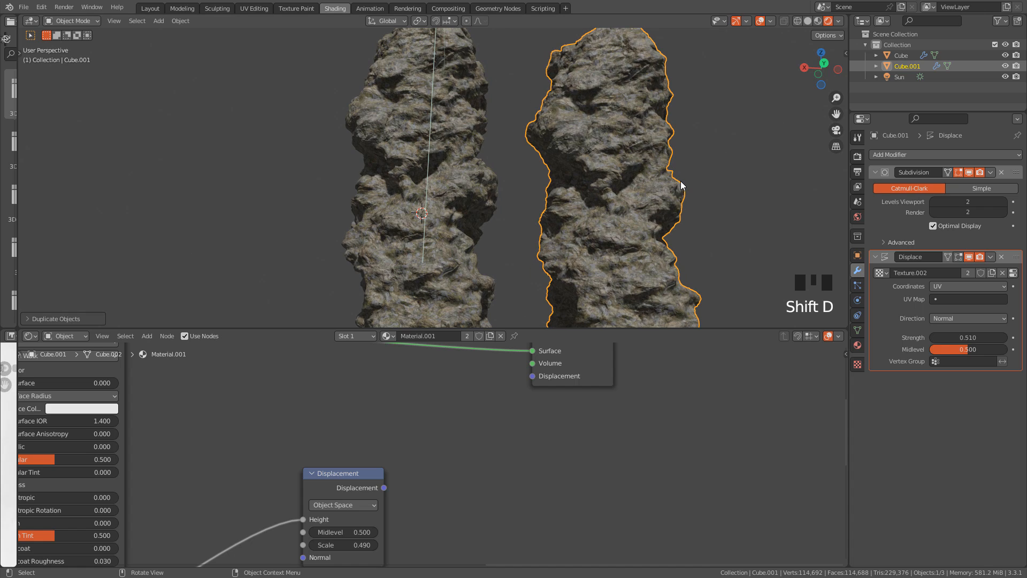
mouse_move(606, 173)
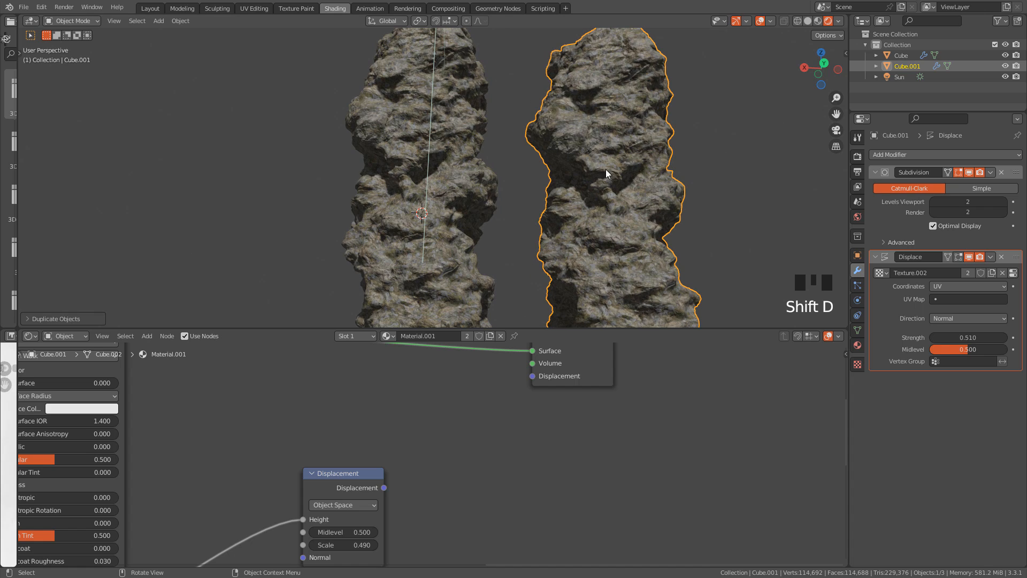
scroll(down, 3)
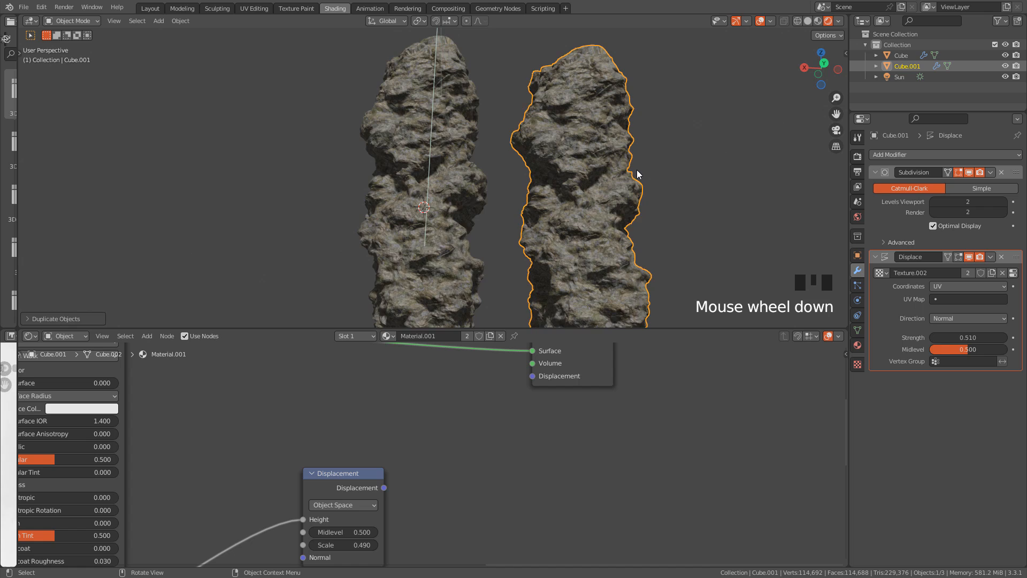
key(alt+d)
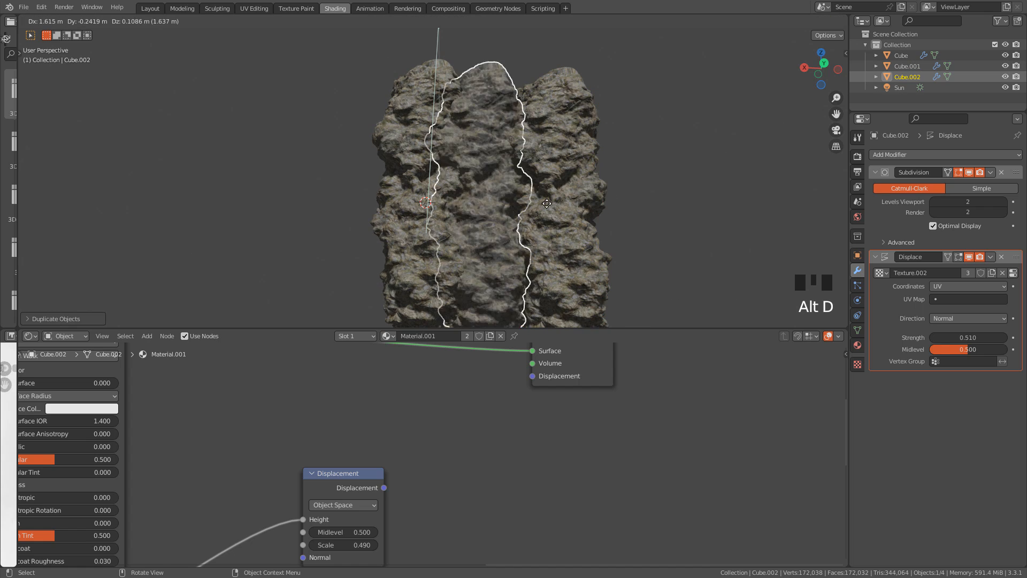
key(r)
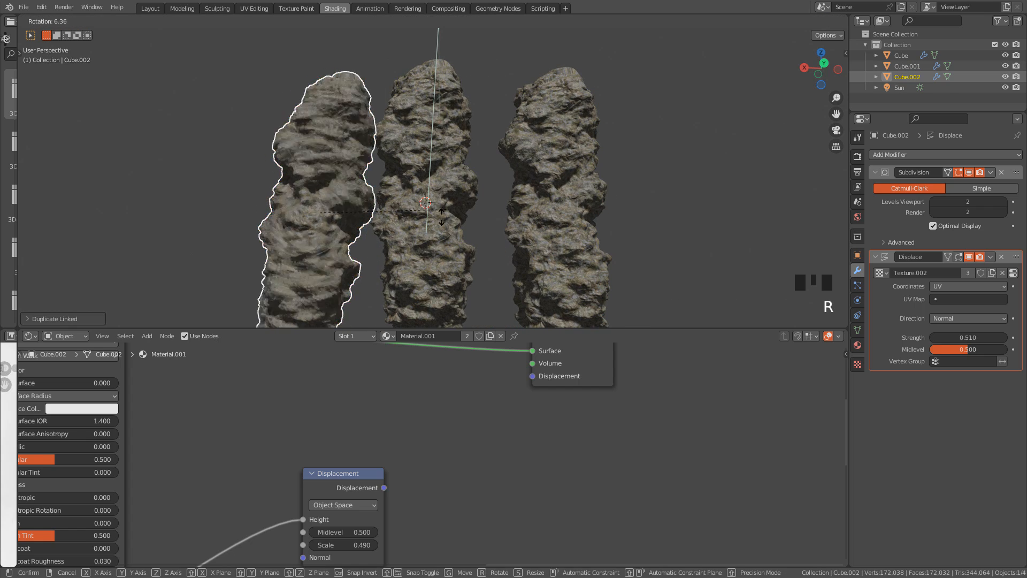
key(g)
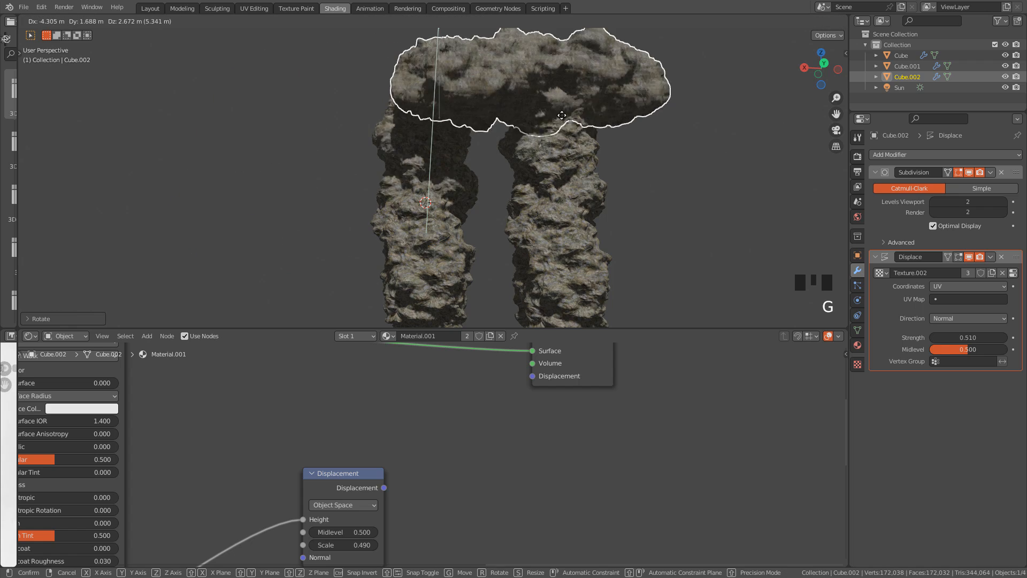